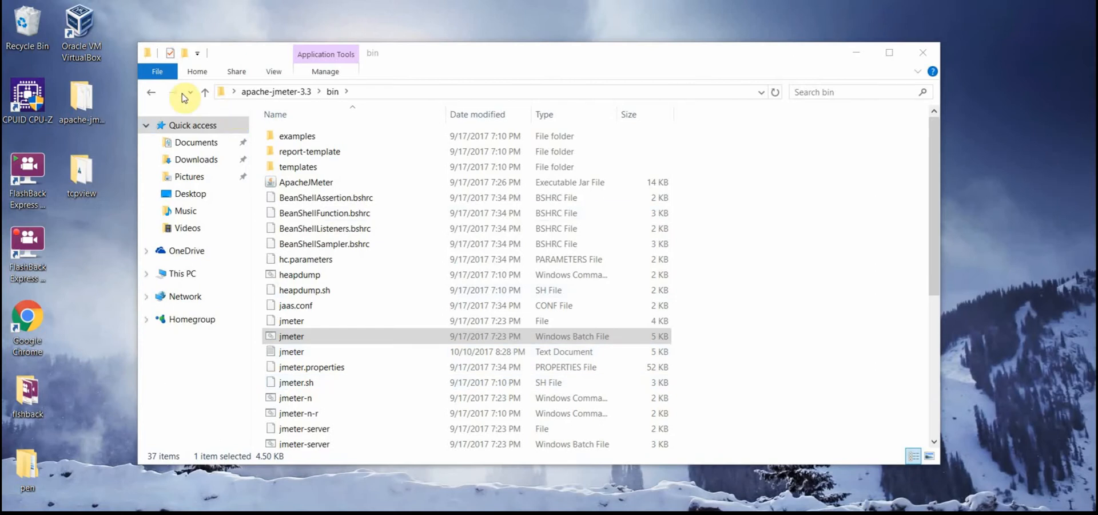
# Launch JMeter by running jmeter.bat from the apache-jmeter-3.3 bin folder
pyautogui.click(204, 91)
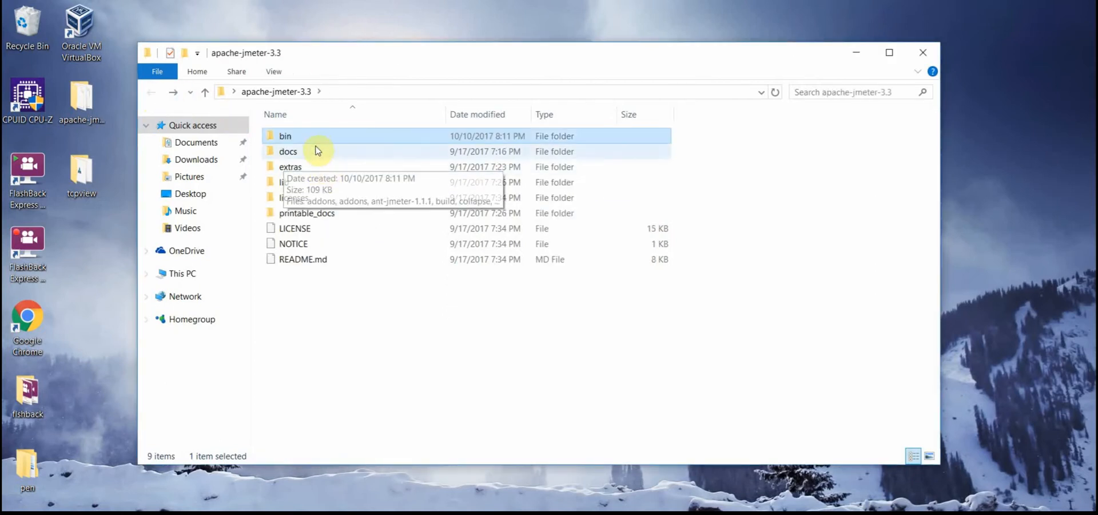
pyautogui.doubleClick(285, 135)
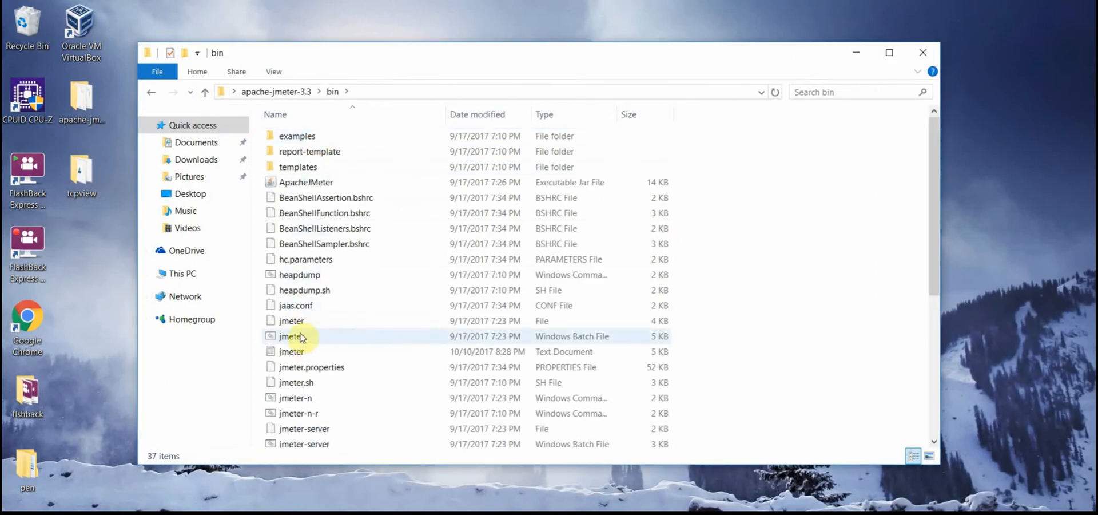
pyautogui.doubleClick(288, 337)
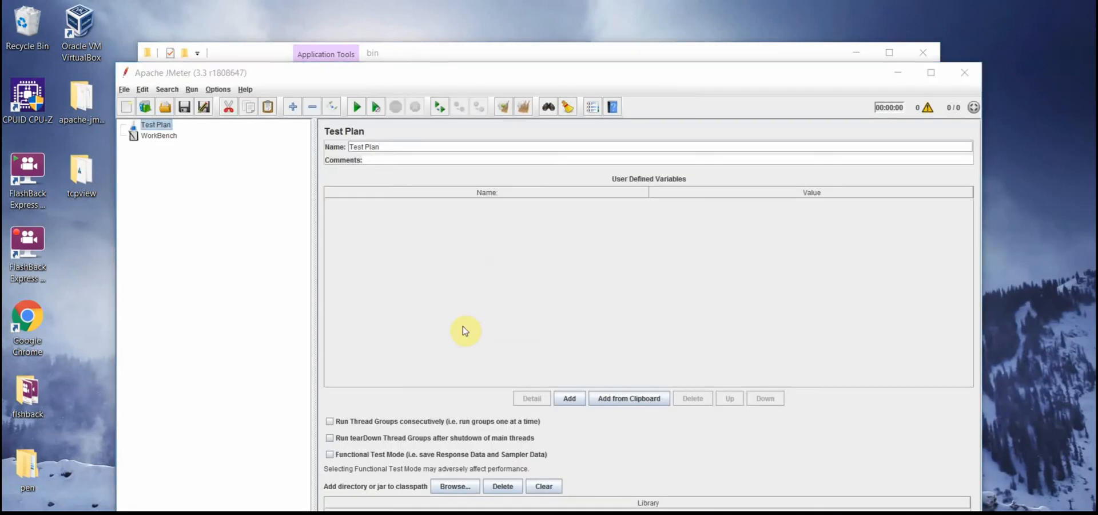
pyautogui.moveTo(425, 240)
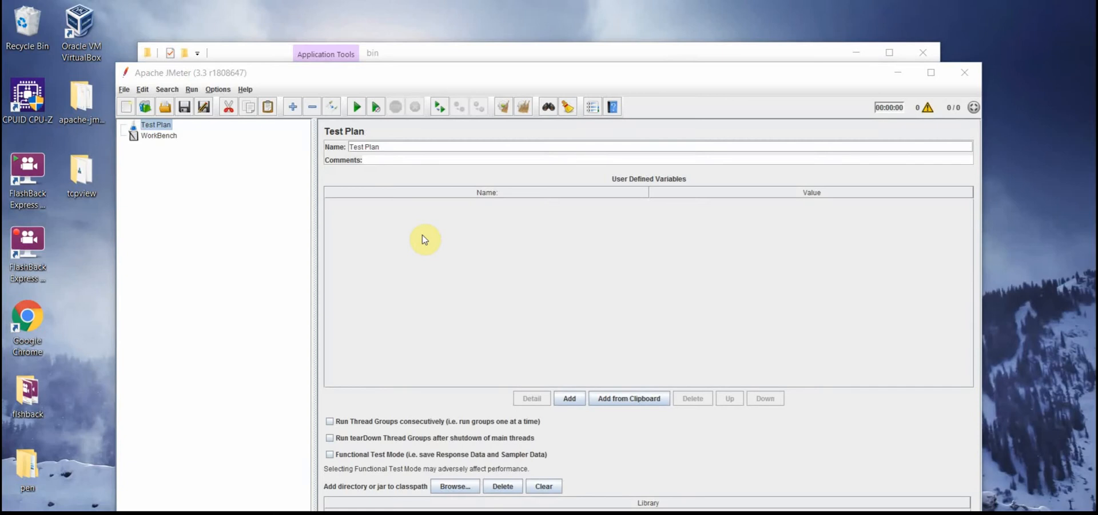
# Edit the Test Plan name field, entering 'JMeter proxy'
pyautogui.click(407, 148)
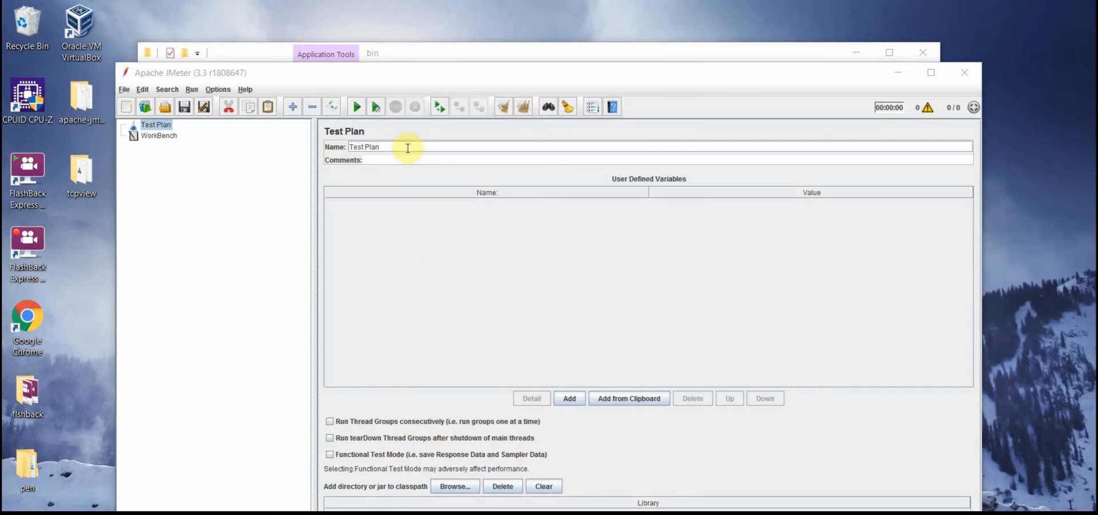
pyautogui.write('JMeter proxy')
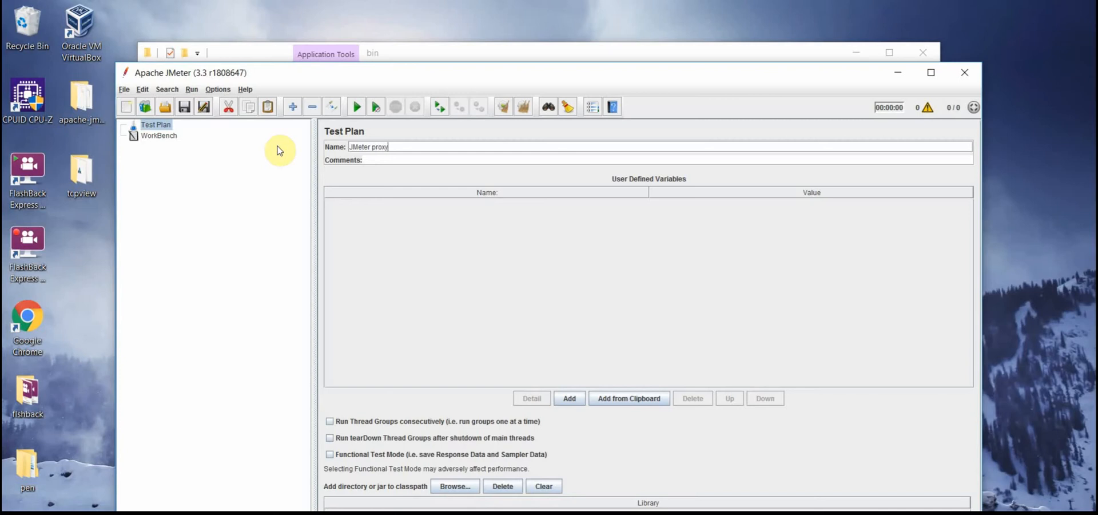
pyautogui.moveTo(305, 194)
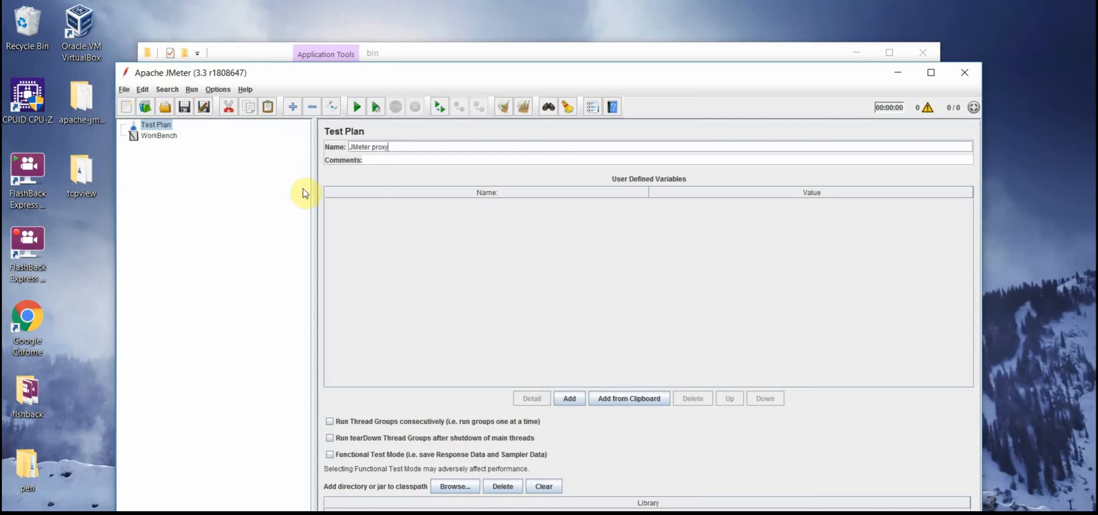
pyautogui.moveTo(219, 178)
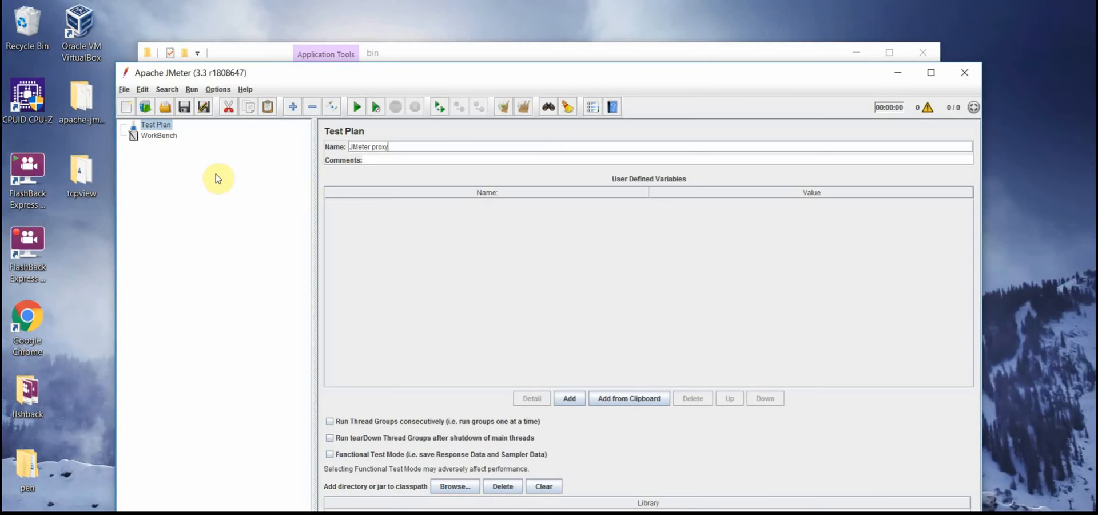
# Add a Thread Group under the JMeter proxy test plan
pyautogui.rightClick(156, 124)
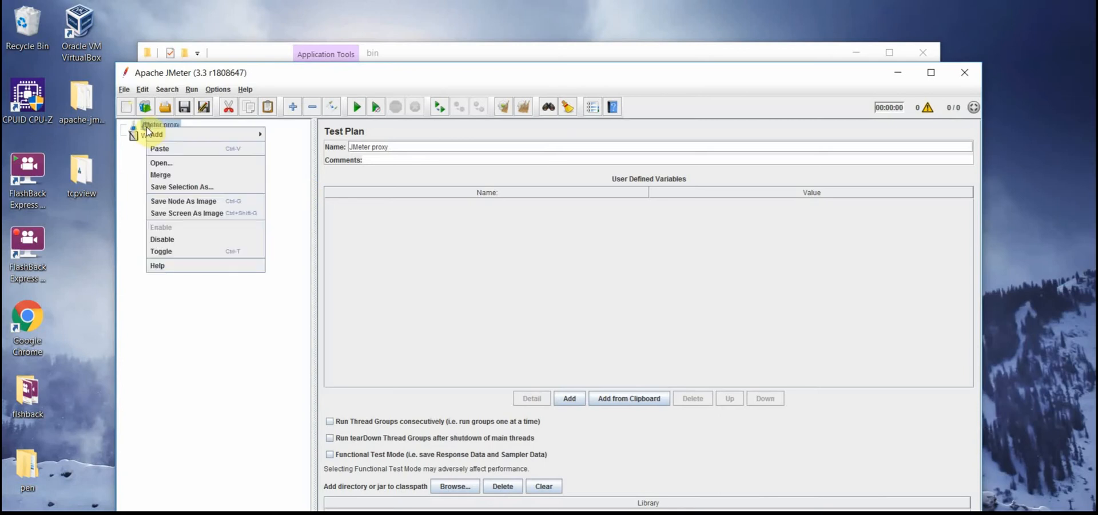
pyautogui.moveTo(292, 134)
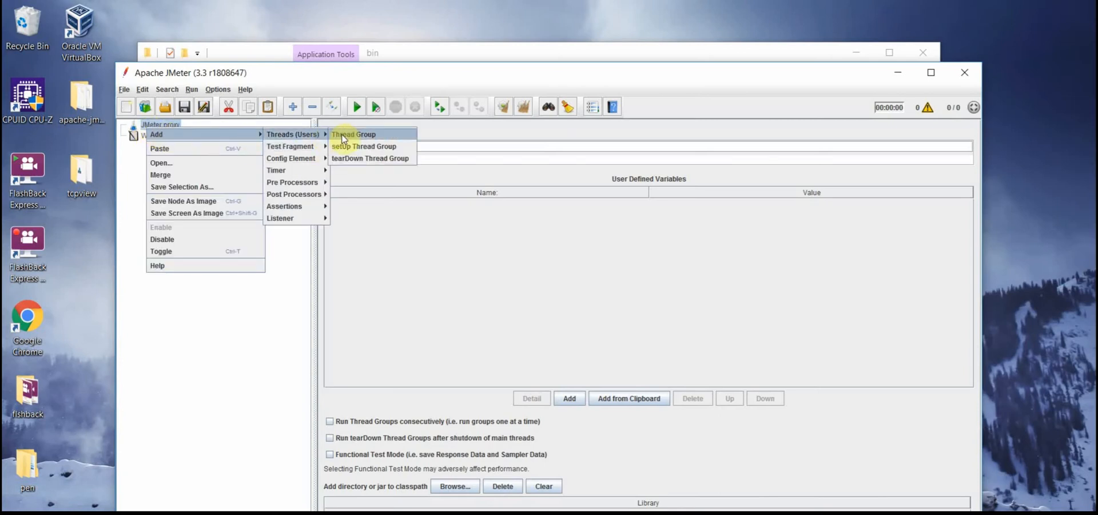
pyautogui.click(352, 134)
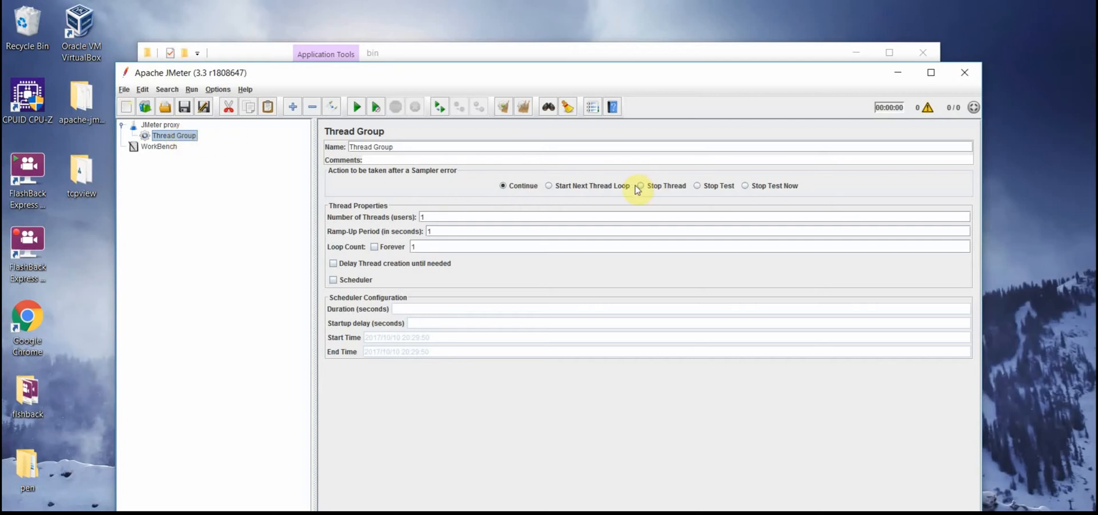
pyautogui.moveTo(607, 188)
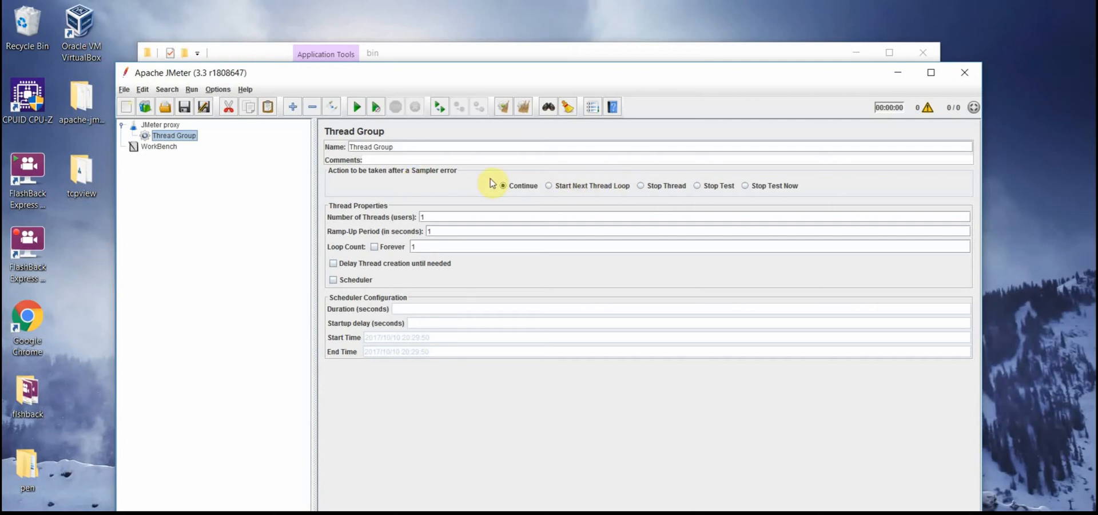
pyautogui.moveTo(510, 186)
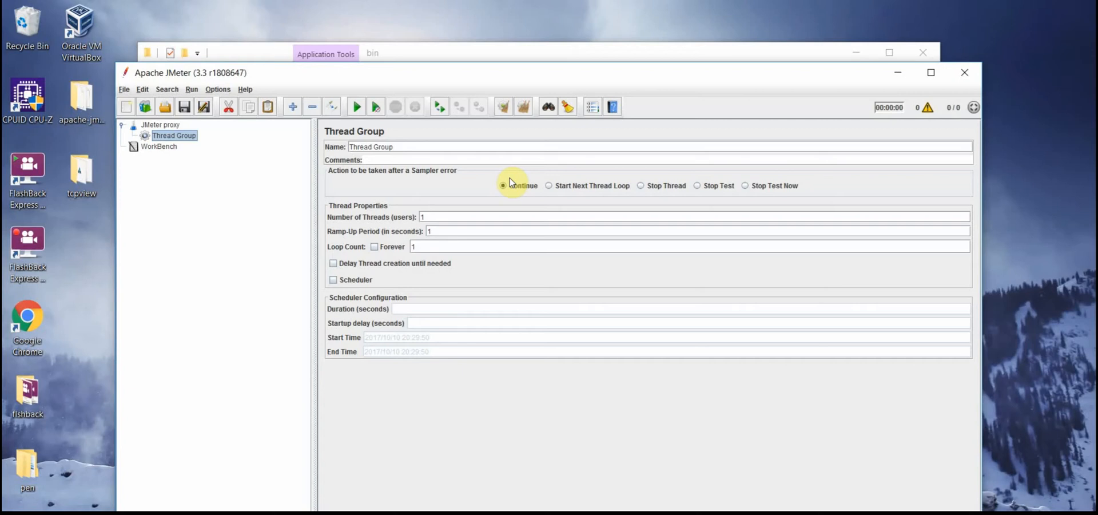
# Try each sampler-error action, then restore Continue as the Thread Group's setting
pyautogui.click(549, 186)
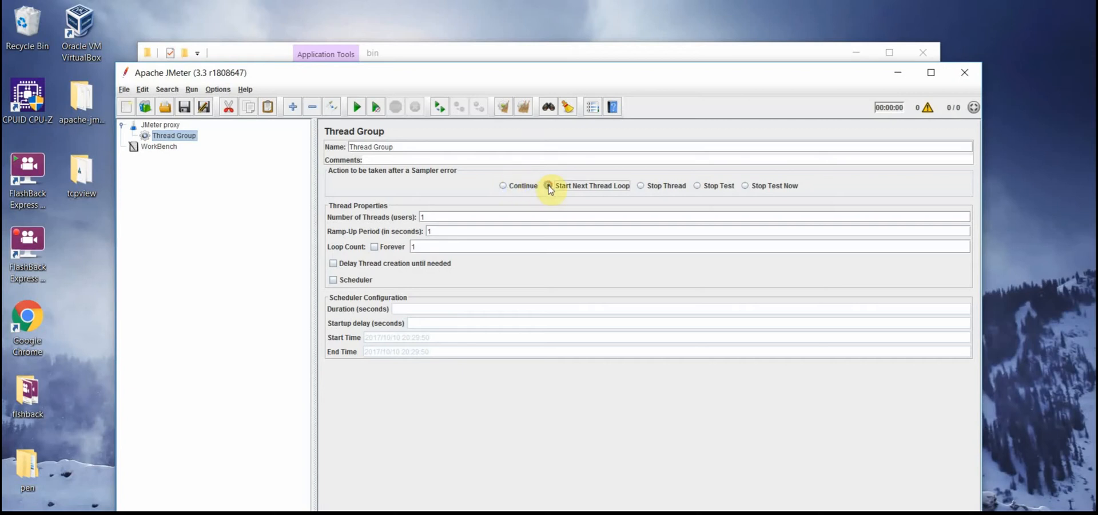
pyautogui.click(549, 185)
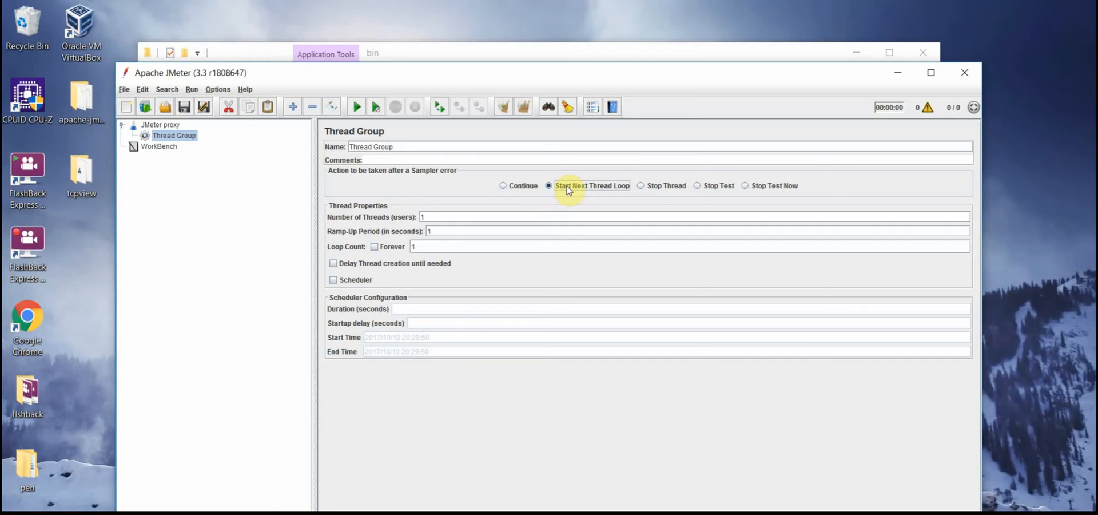
pyautogui.moveTo(640, 187)
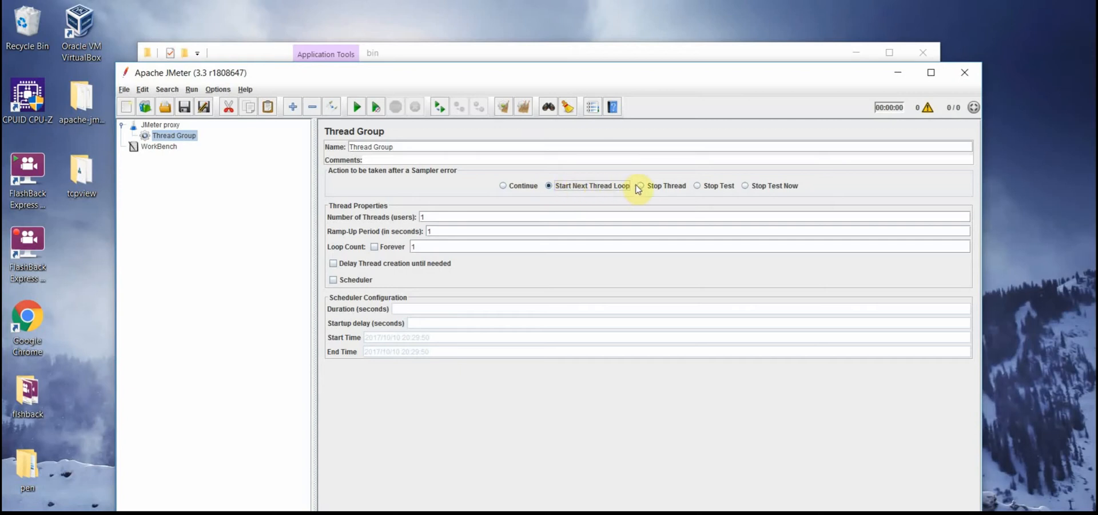
pyautogui.click(641, 185)
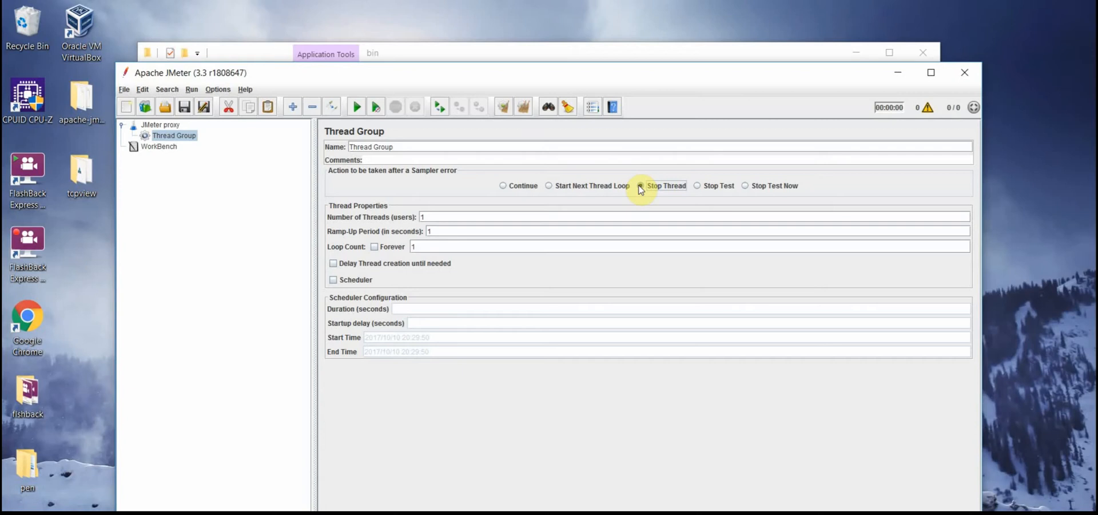
pyautogui.click(639, 185)
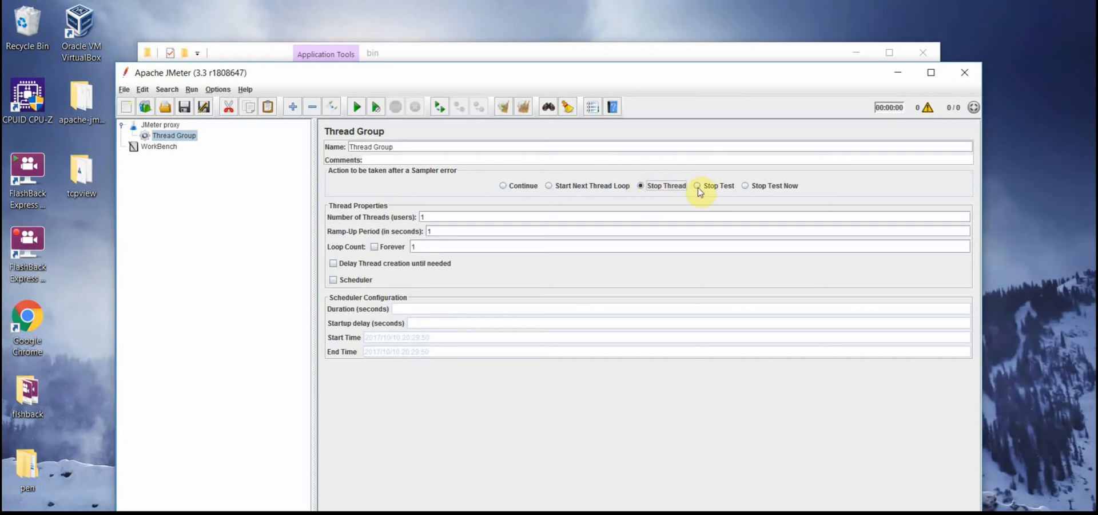
pyautogui.click(698, 185)
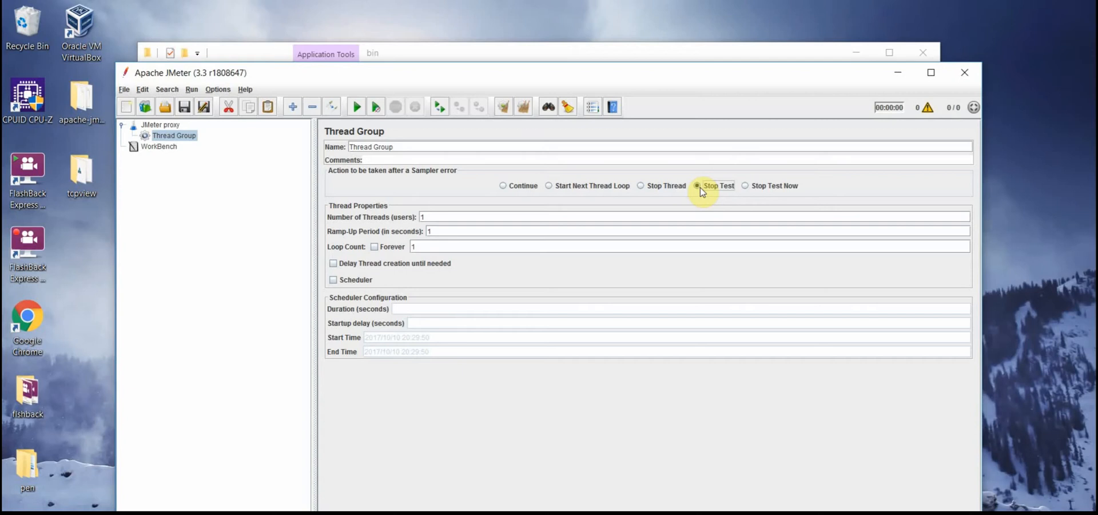
pyautogui.click(744, 185)
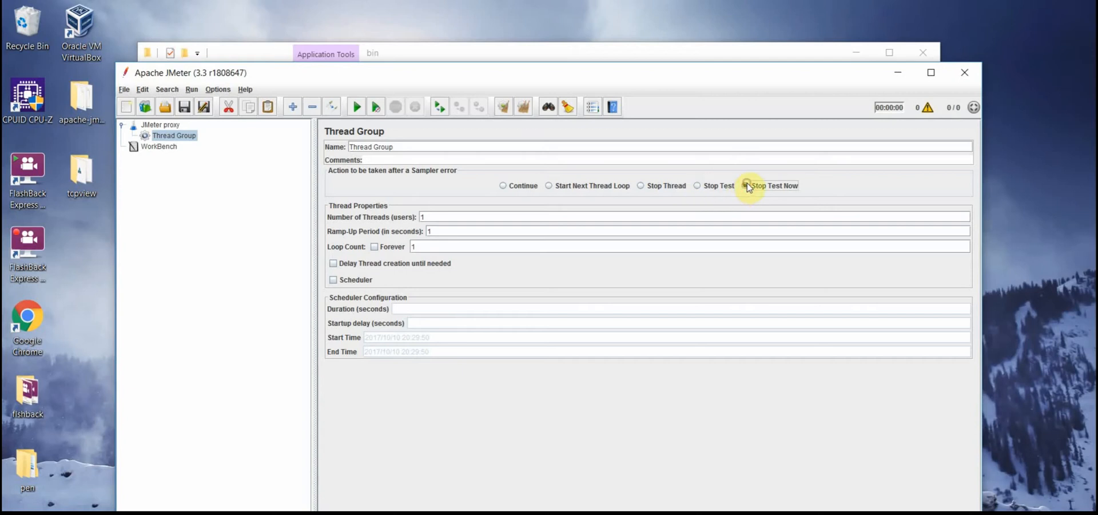
pyautogui.click(743, 185)
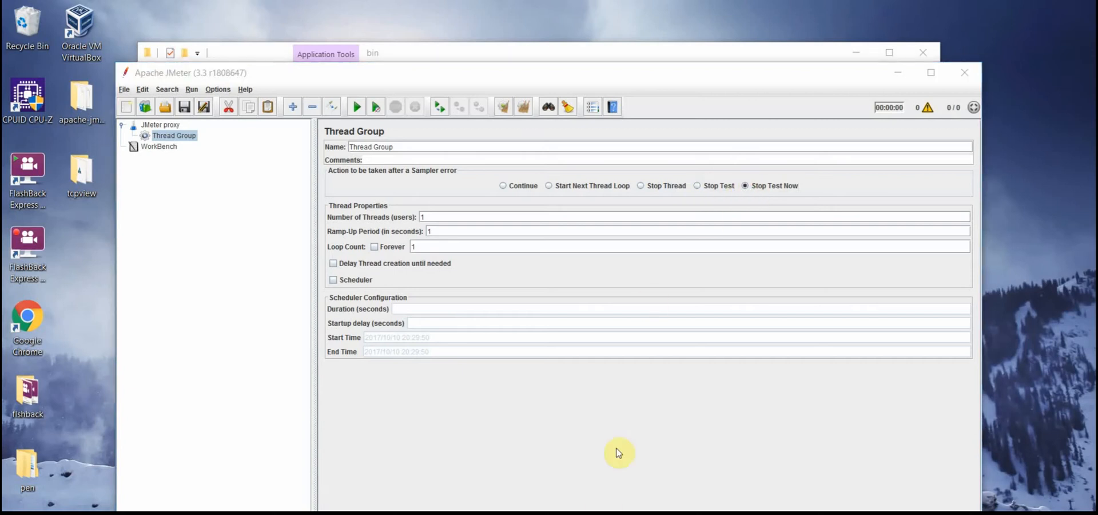
pyautogui.moveTo(631, 406)
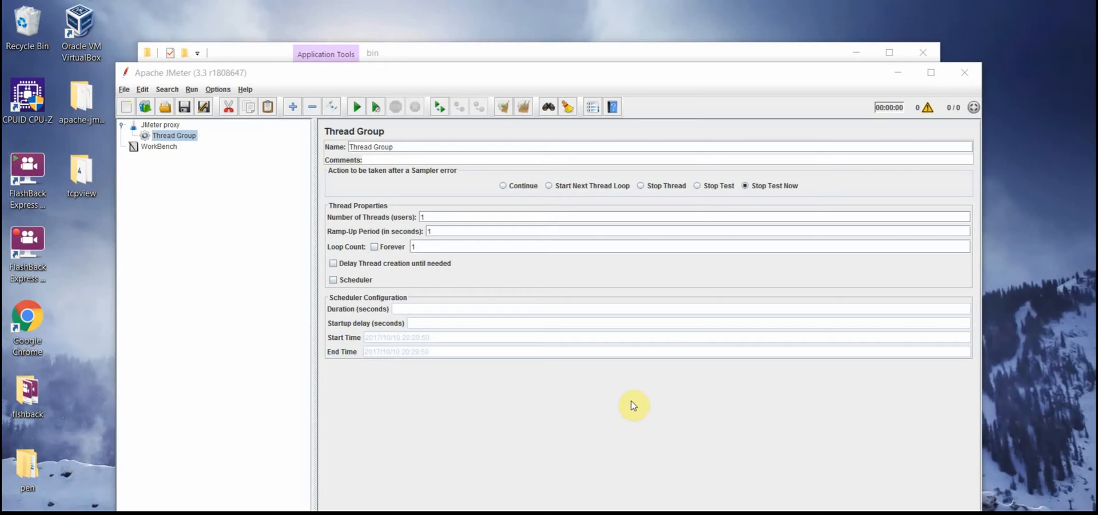
pyautogui.moveTo(616, 325)
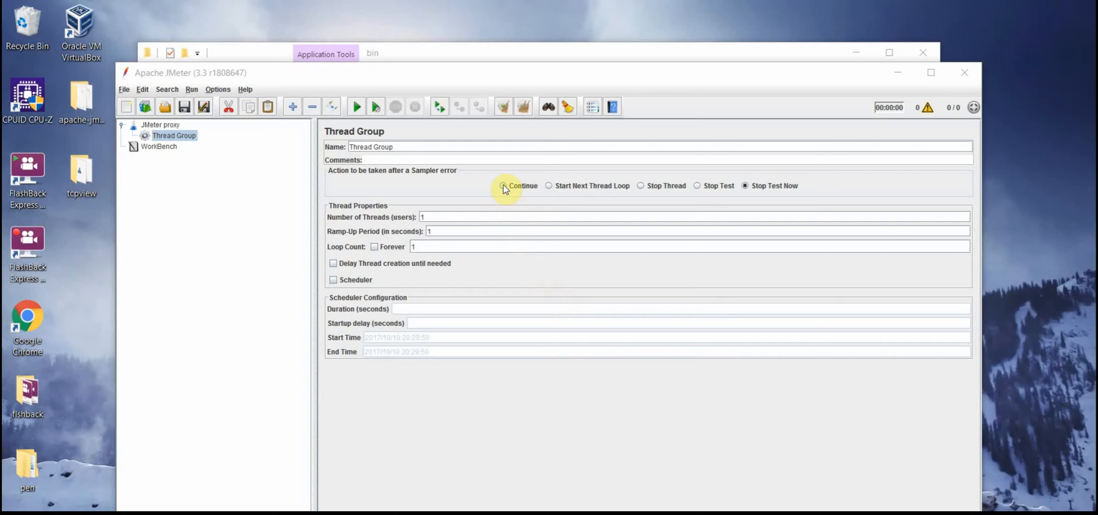
pyautogui.click(503, 186)
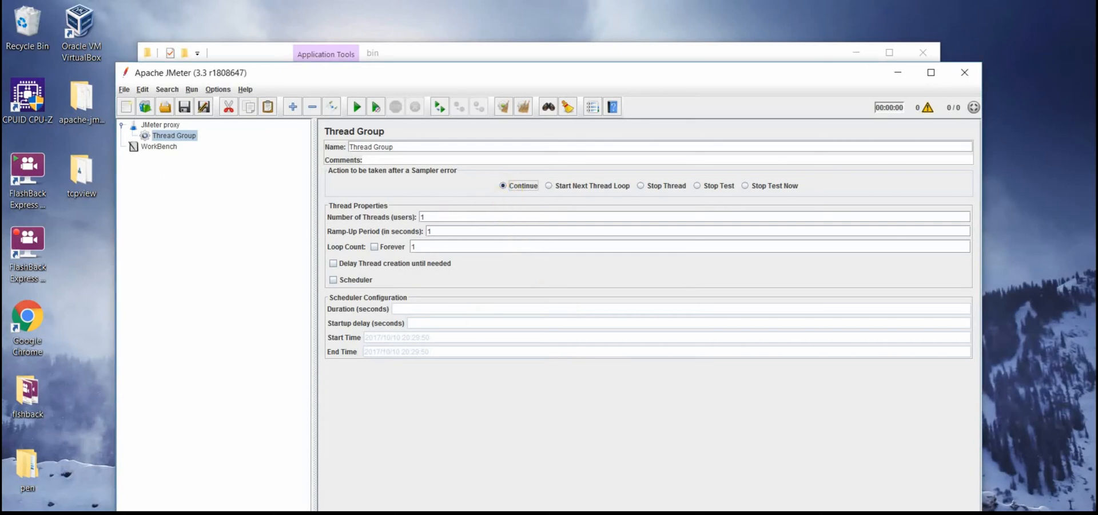
pyautogui.moveTo(441, 295)
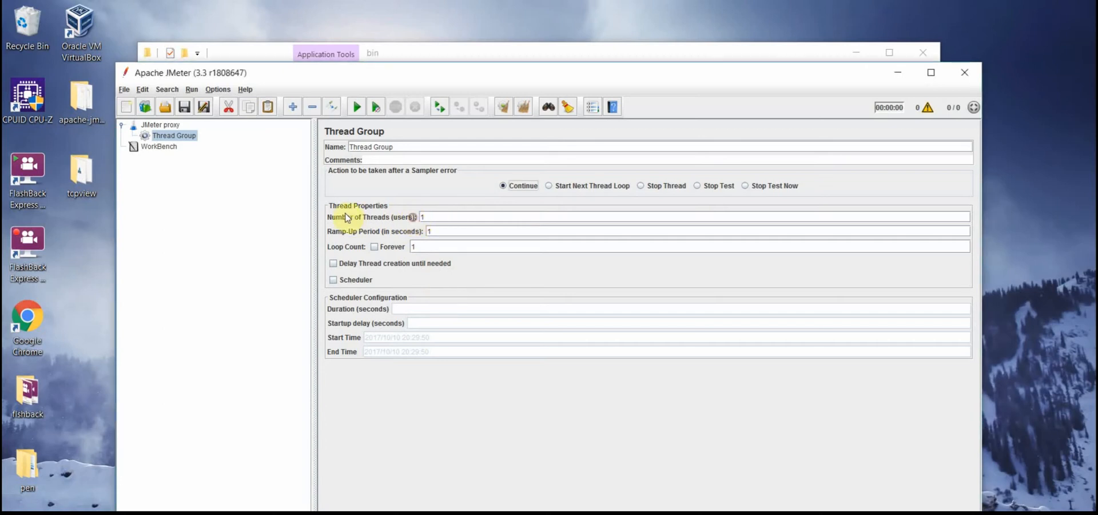
pyautogui.moveTo(343, 238)
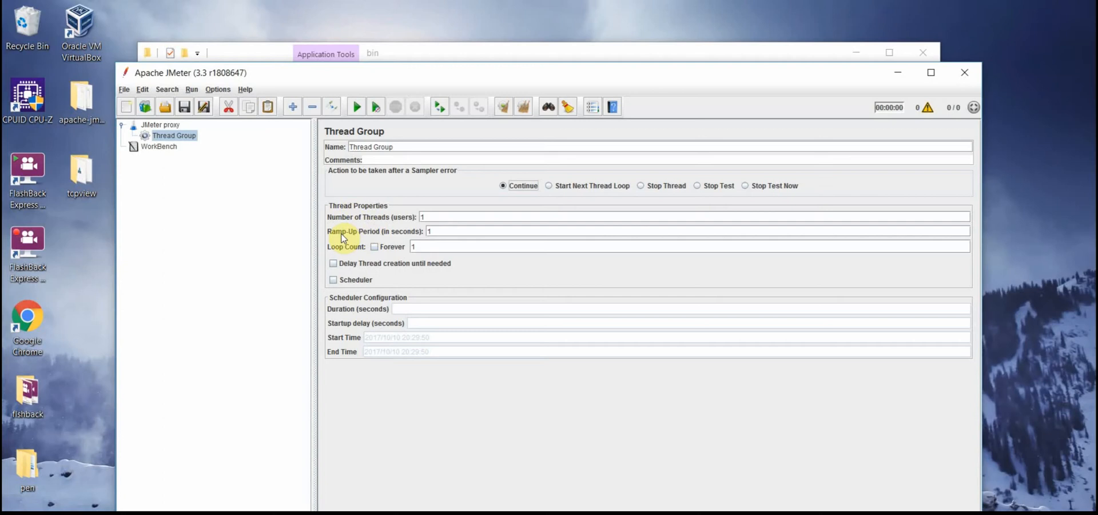
pyautogui.moveTo(343, 245)
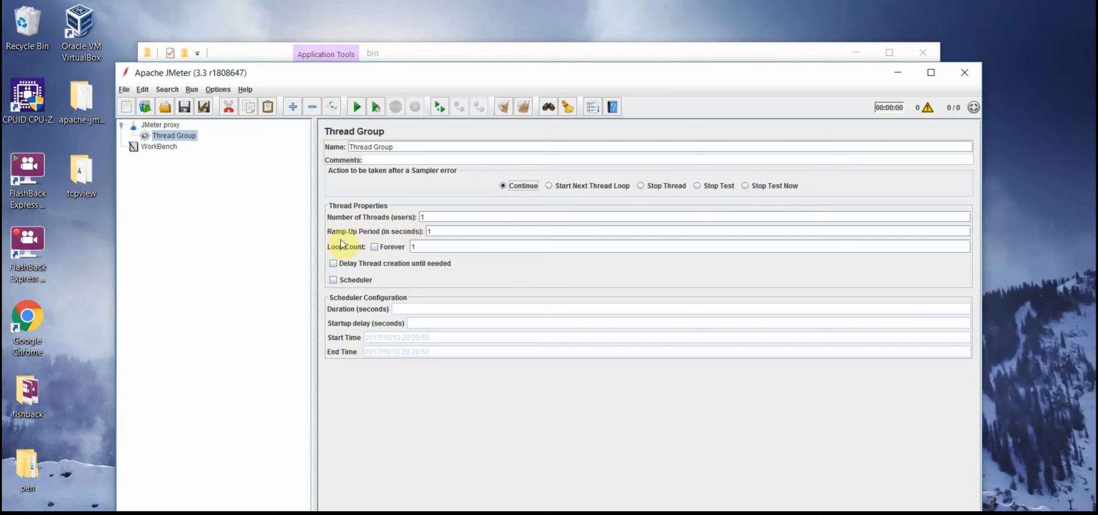
pyautogui.moveTo(334, 251)
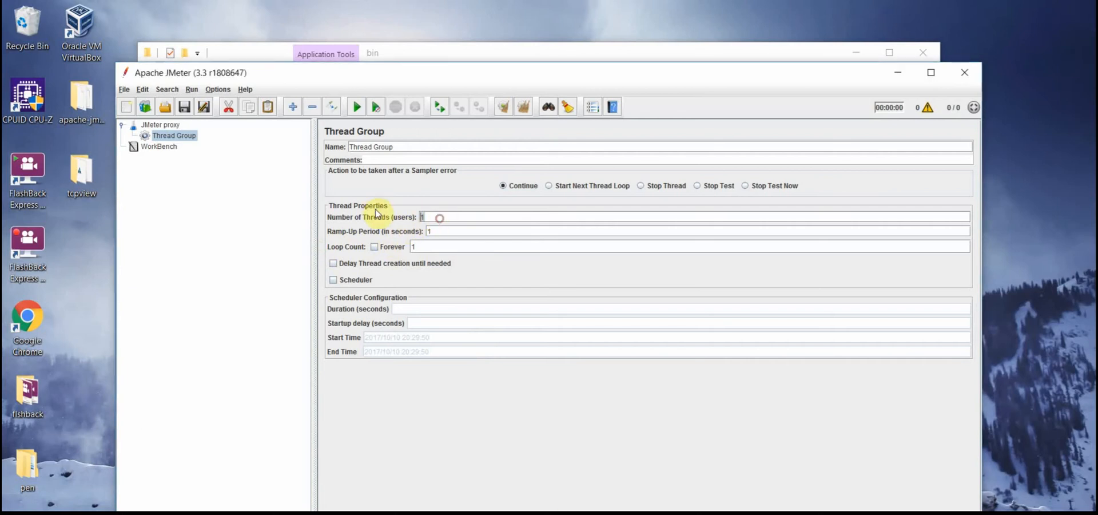
pyautogui.write('20')
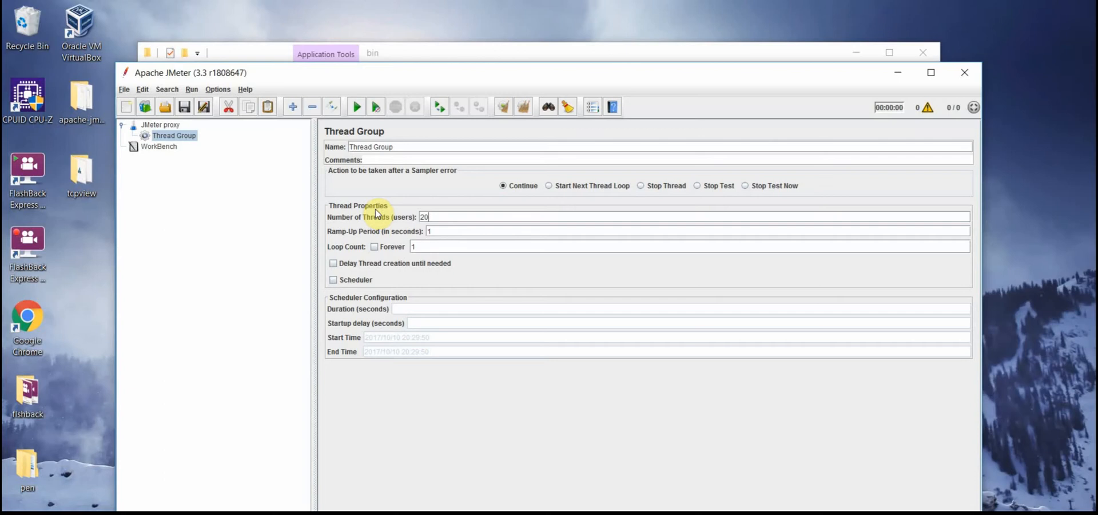
pyautogui.moveTo(383, 302)
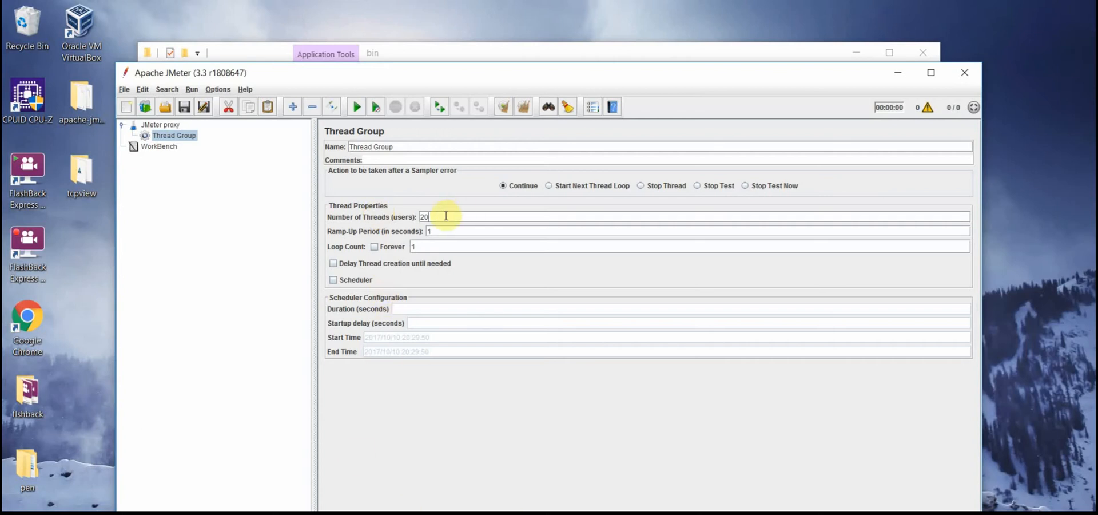
pyautogui.write('1')
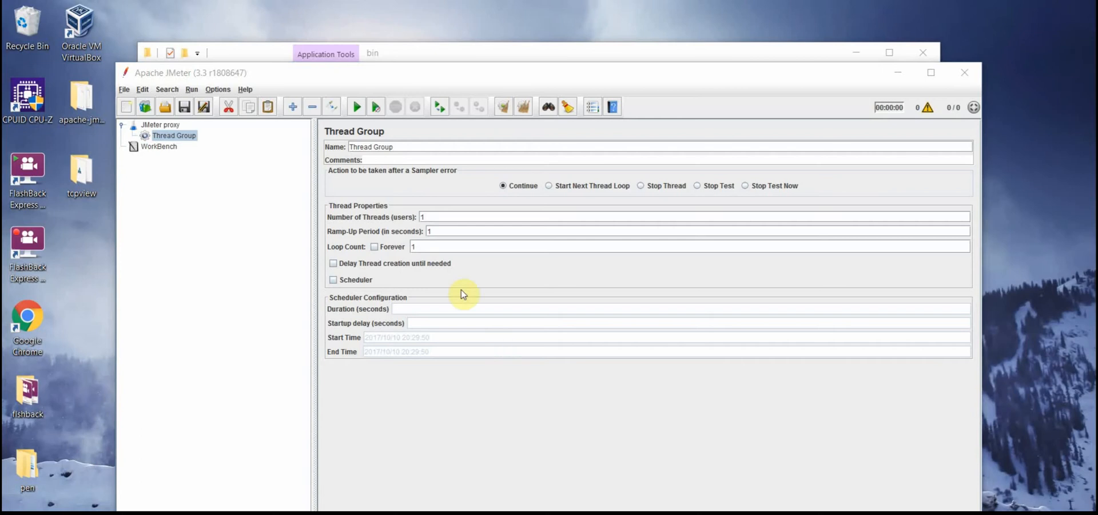
# Enable the Thread Group's Scheduler, revealing its start and end time fields
pyautogui.click(333, 279)
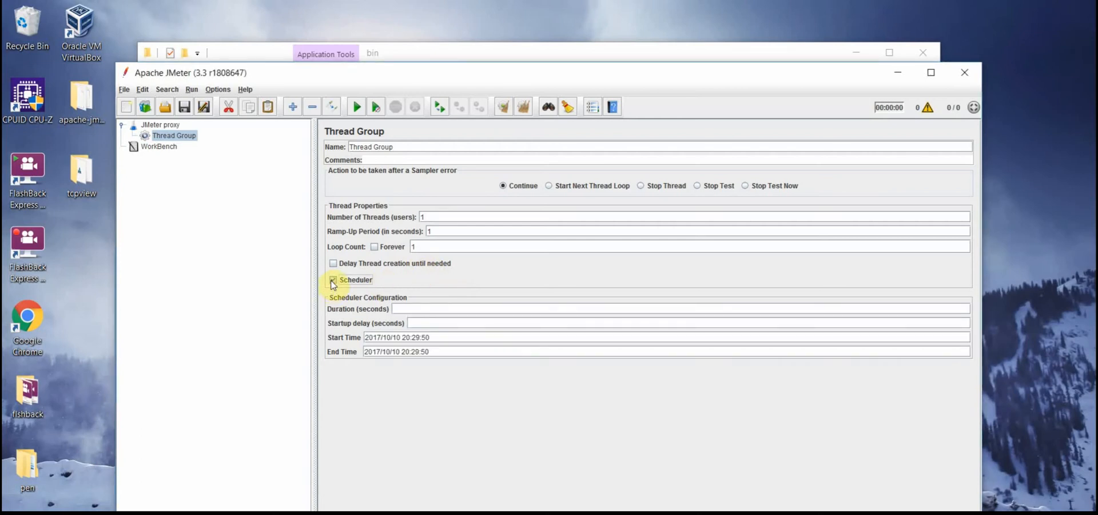
pyautogui.click(333, 279)
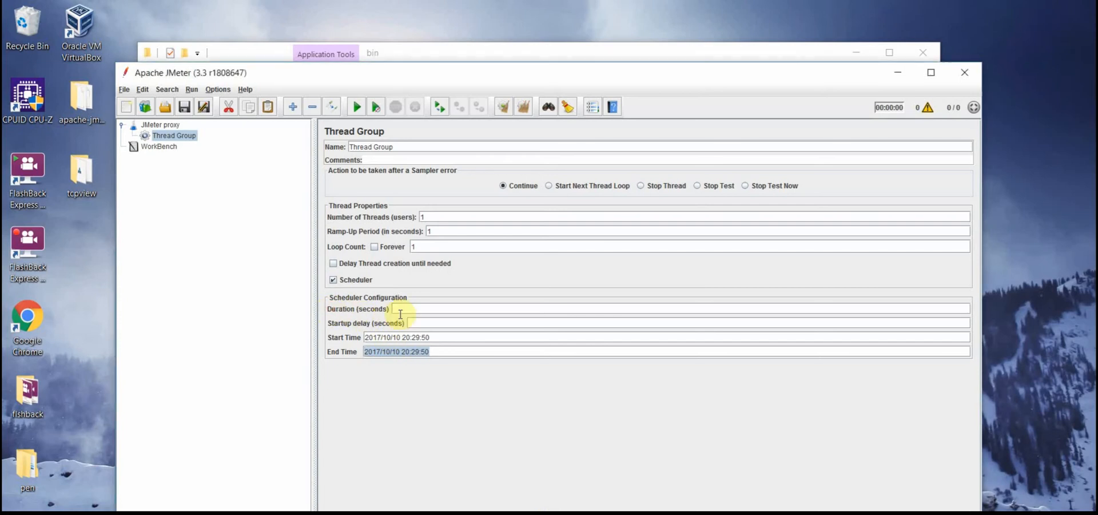
pyautogui.click(446, 322)
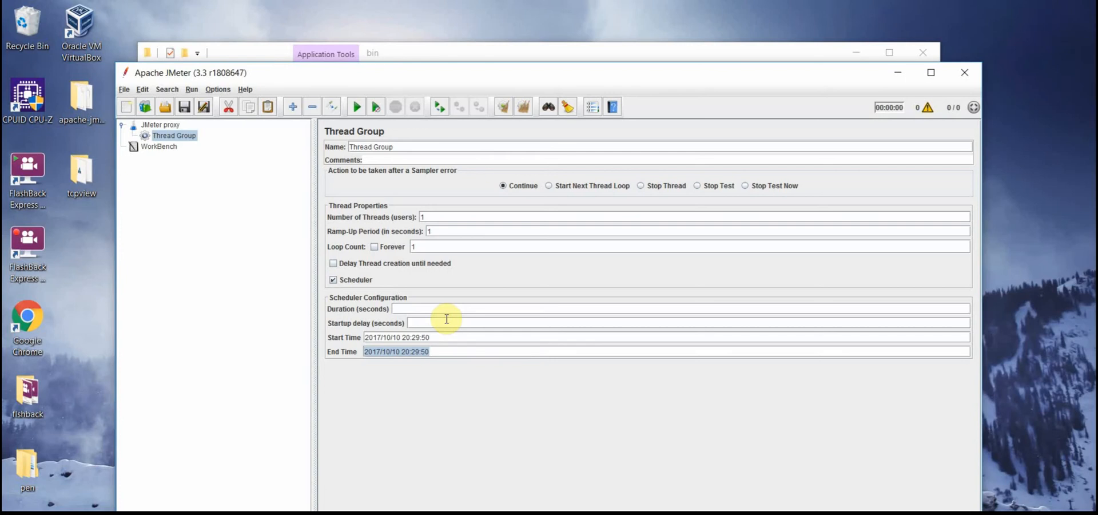
pyautogui.moveTo(467, 365)
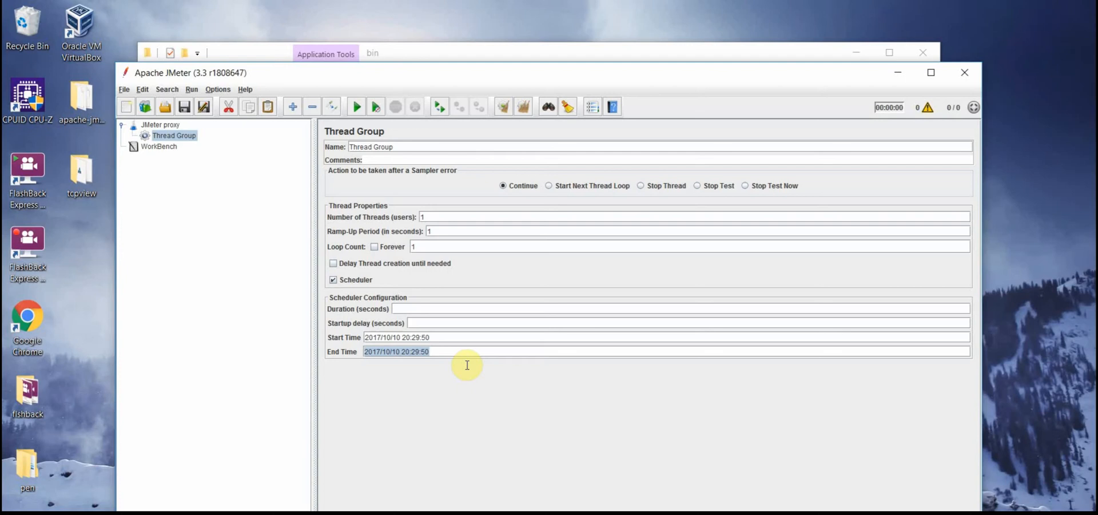
pyautogui.moveTo(354, 323)
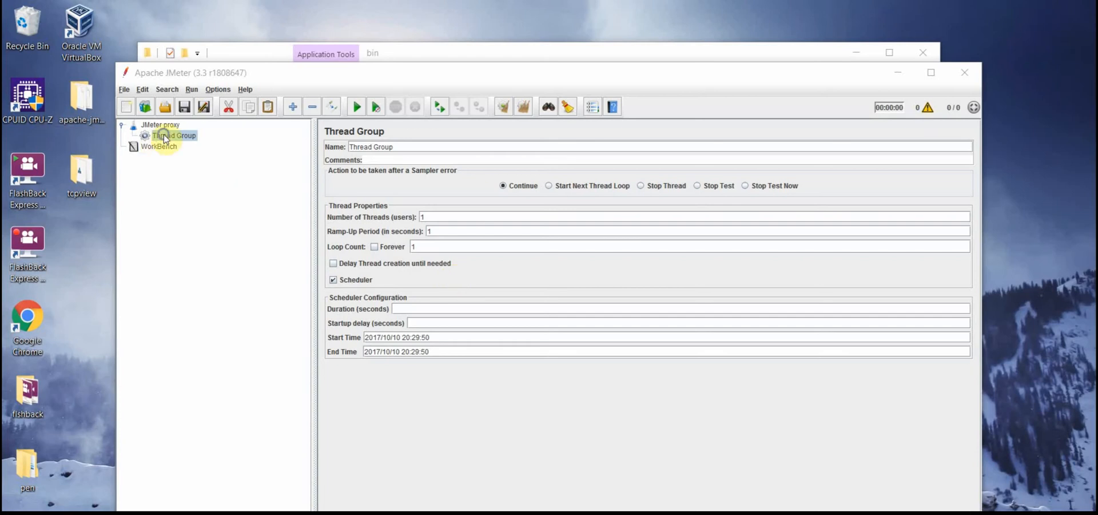
# Add a Recording Controller under the Thread Group, then select the WorkBench
pyautogui.rightClick(170, 135)
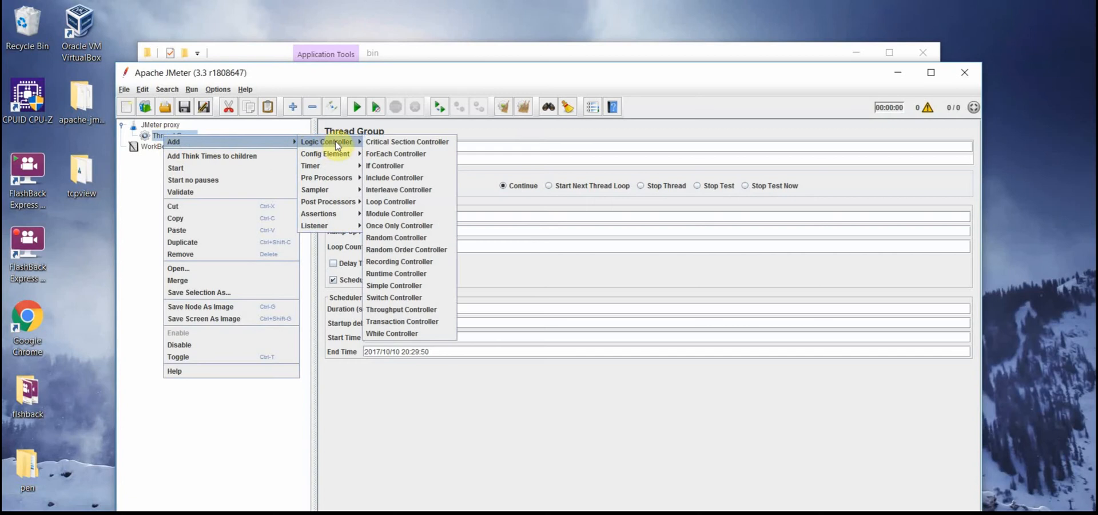
pyautogui.moveTo(378, 146)
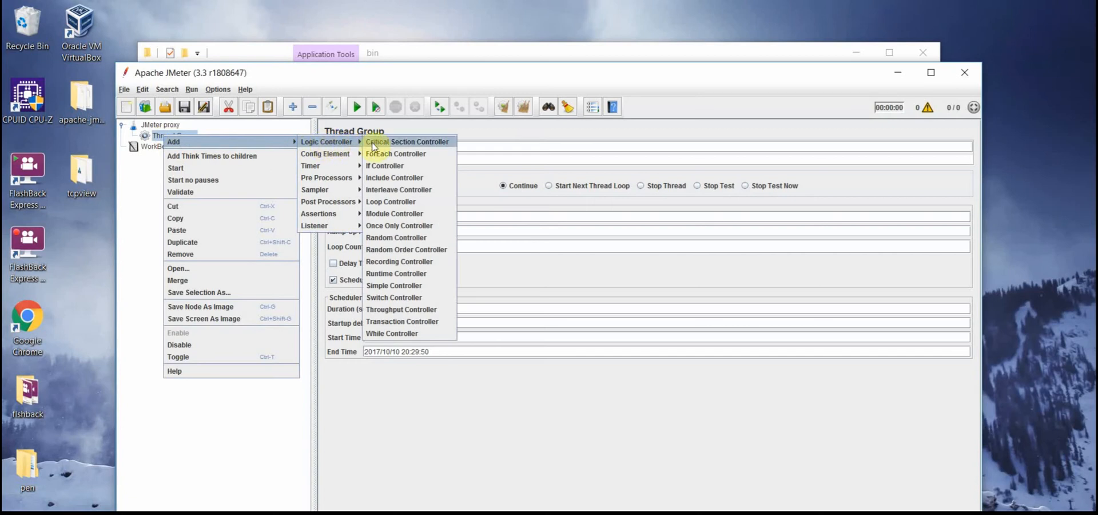
pyautogui.moveTo(393, 260)
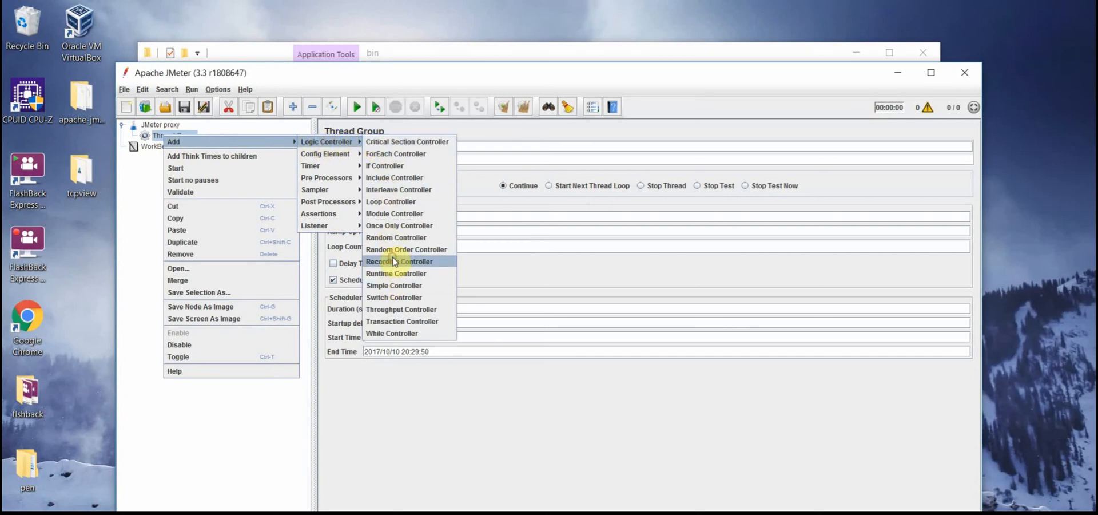
pyautogui.click(396, 261)
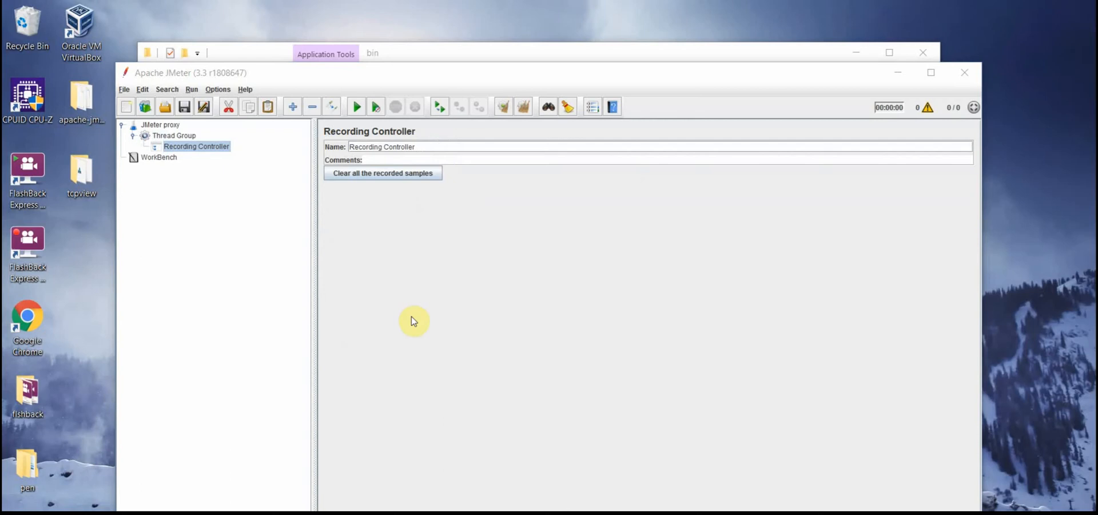
pyautogui.moveTo(457, 233)
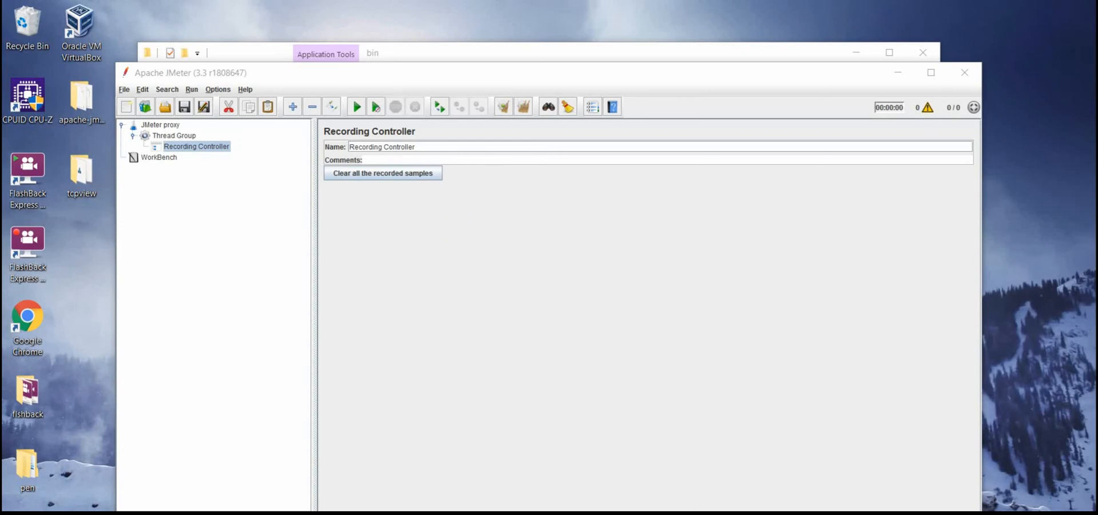
pyautogui.click(158, 158)
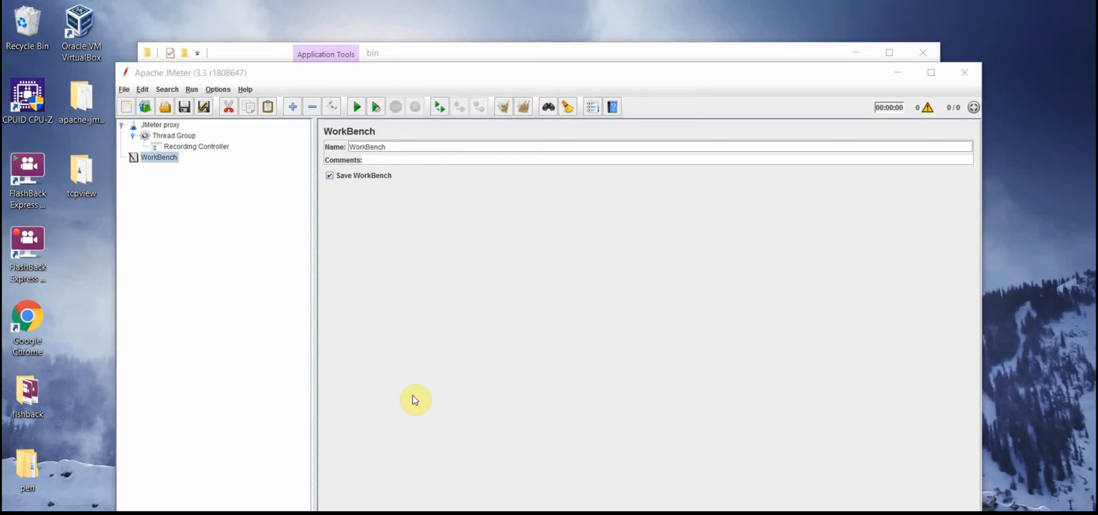
pyautogui.moveTo(347, 301)
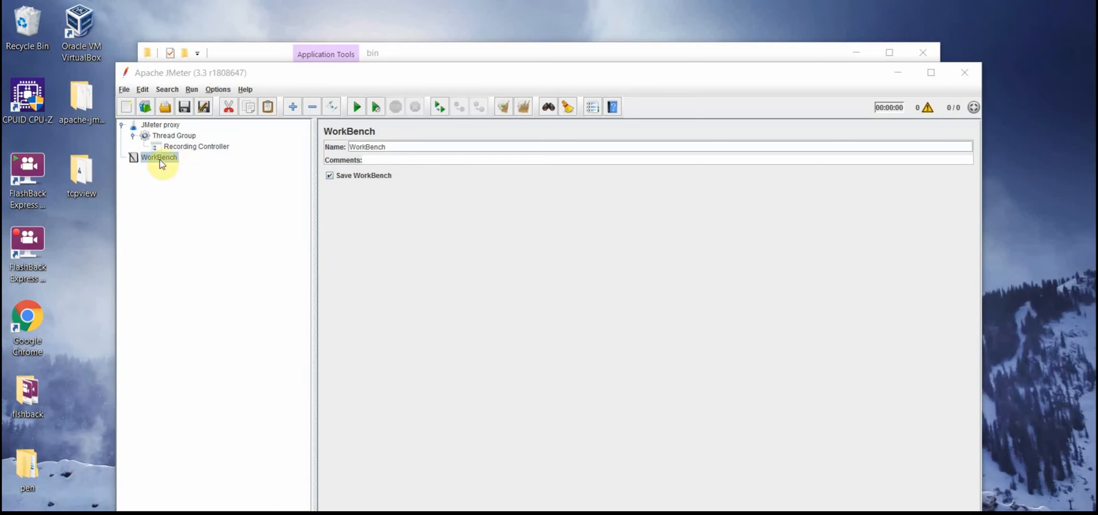
# Add an HTTP(S) Test Script Recorder to the WorkBench with port 8888
pyautogui.rightClick(159, 157)
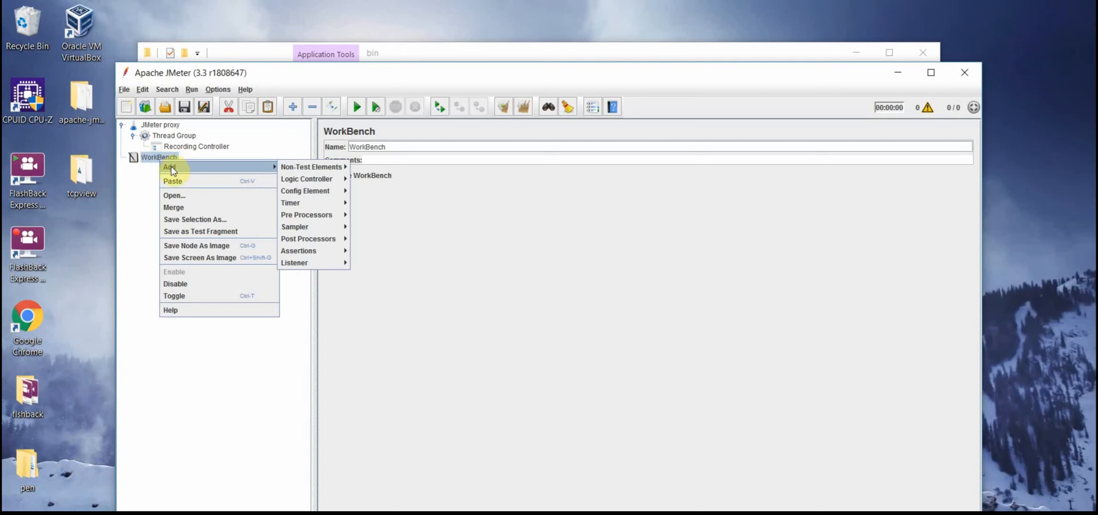
pyautogui.moveTo(311, 167)
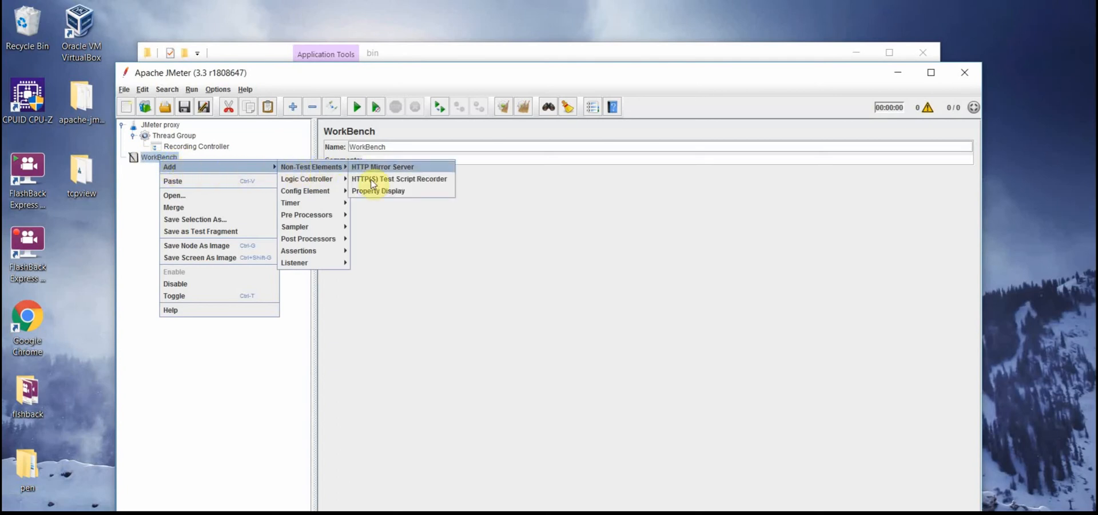
pyautogui.click(399, 179)
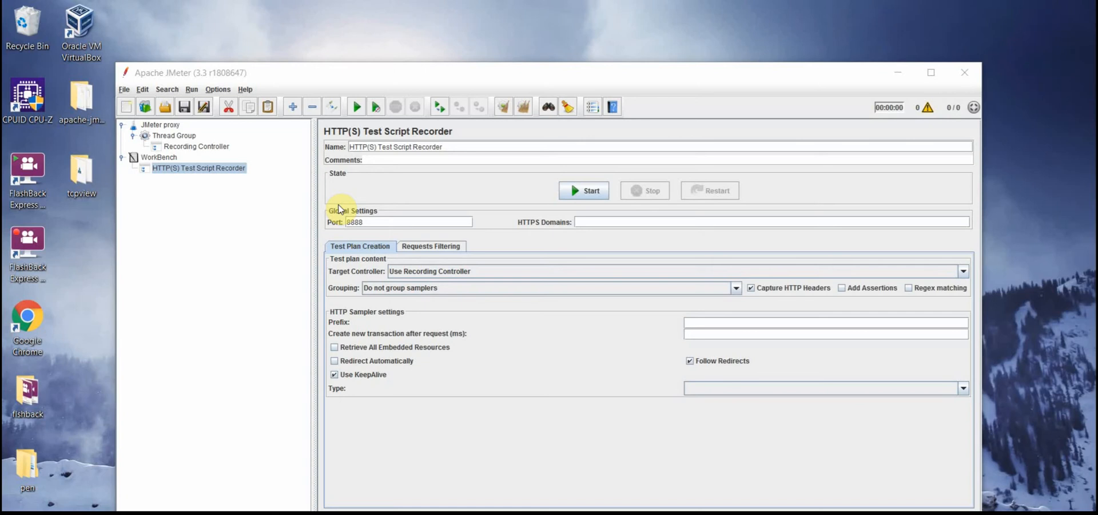
pyautogui.moveTo(613, 494)
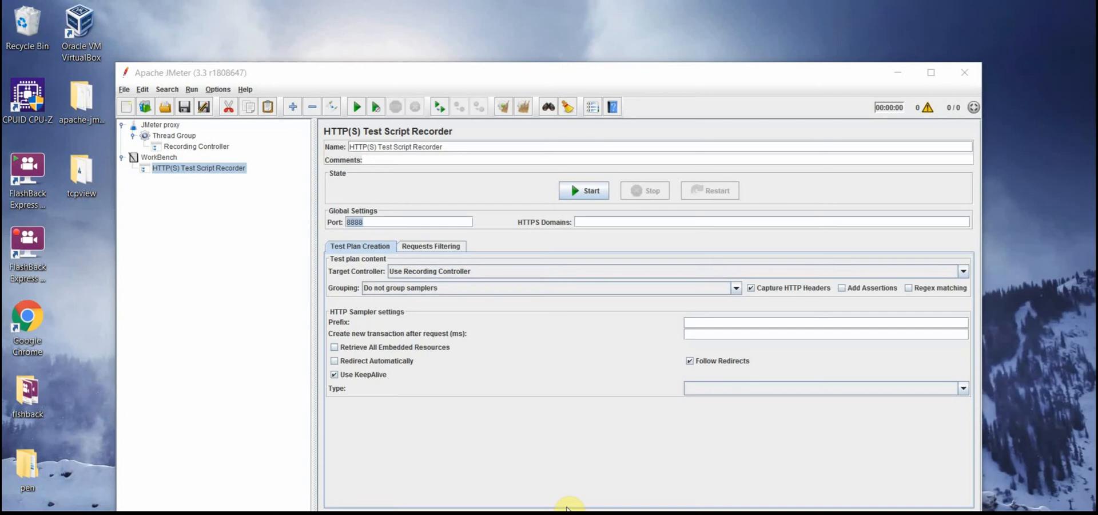
# Run Tcpview.exe from the desktop tcpview folder to list used local ports
pyautogui.doubleClick(81, 170)
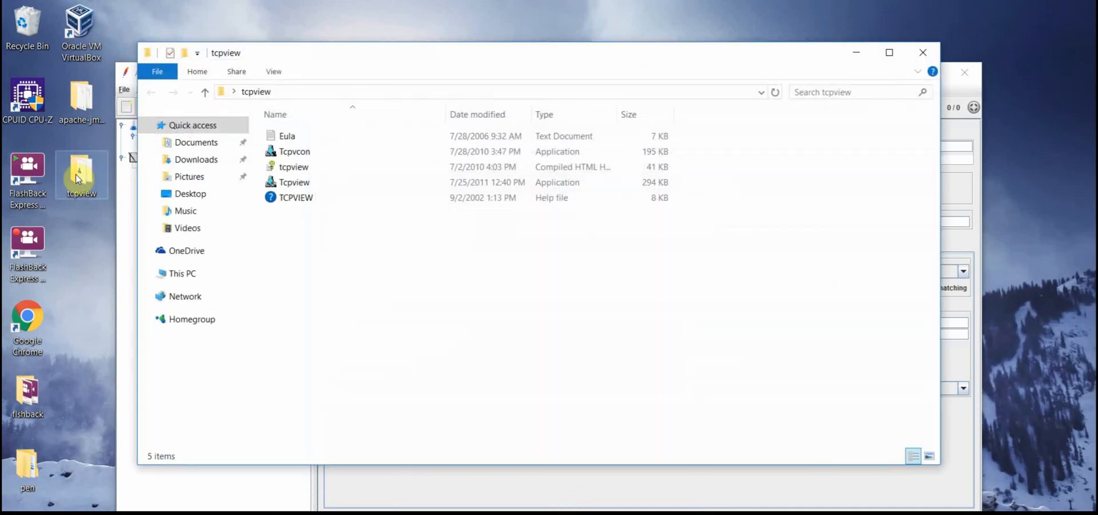
pyautogui.click(294, 181)
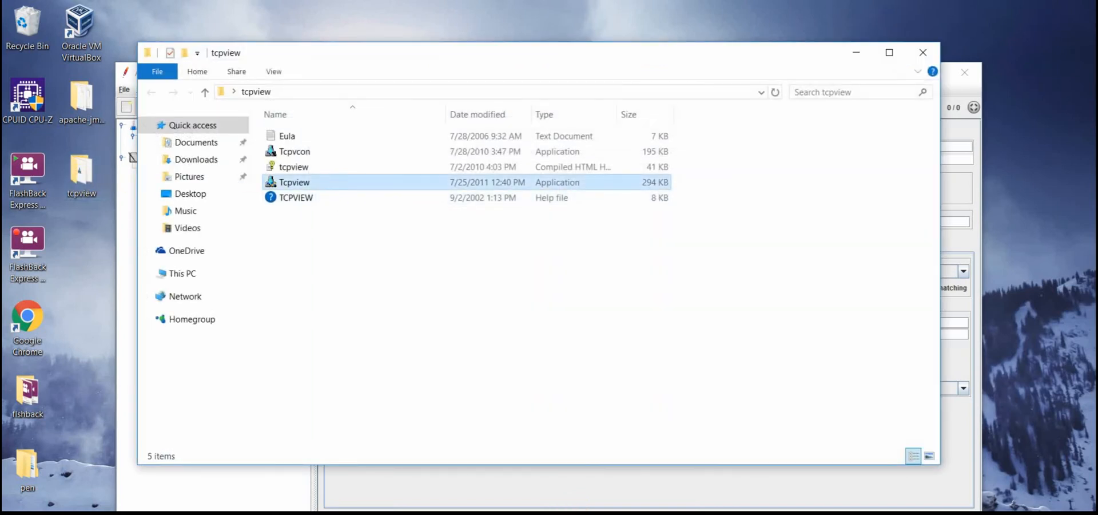
pyautogui.doubleClick(294, 182)
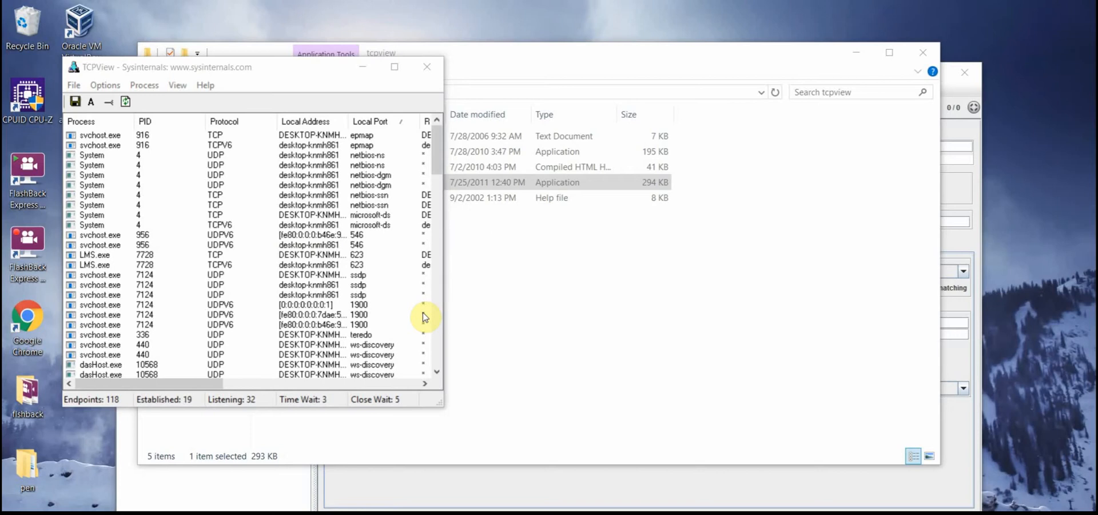
pyautogui.moveTo(505, 369)
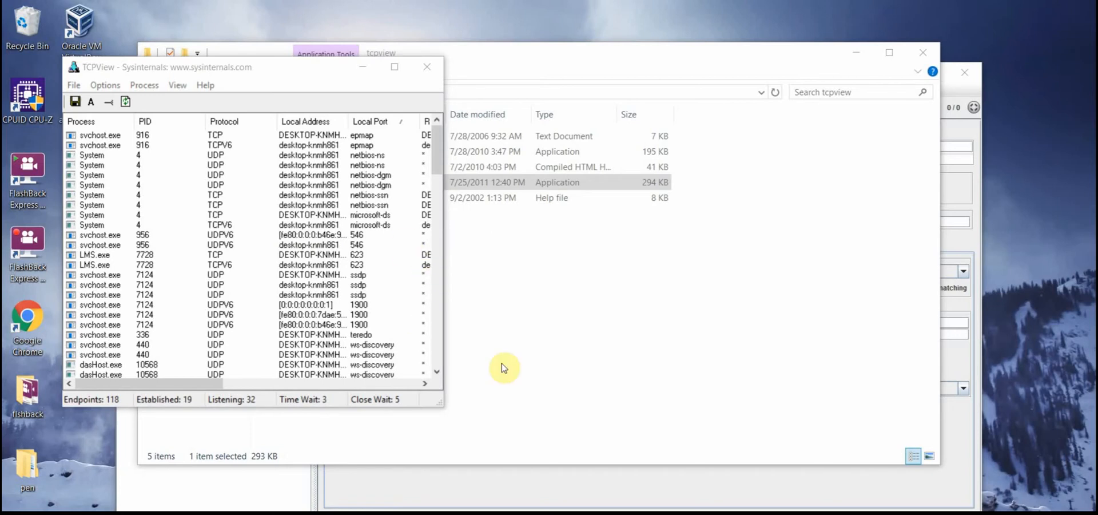
pyautogui.moveTo(395, 164)
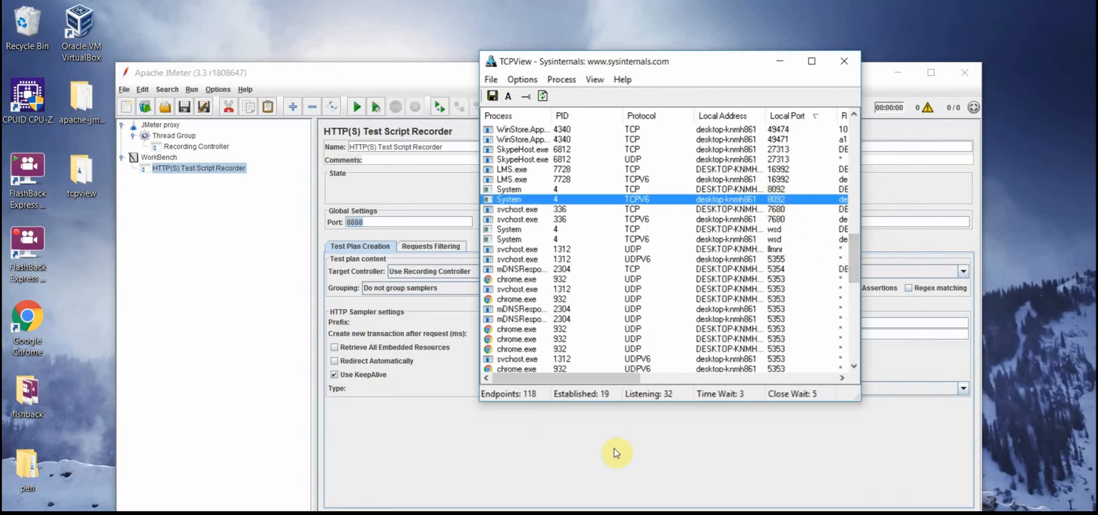
# After starting on port 8092 fails as in use, set the recorder port to 8888
pyautogui.click(373, 222)
pyautogui.write('8092')
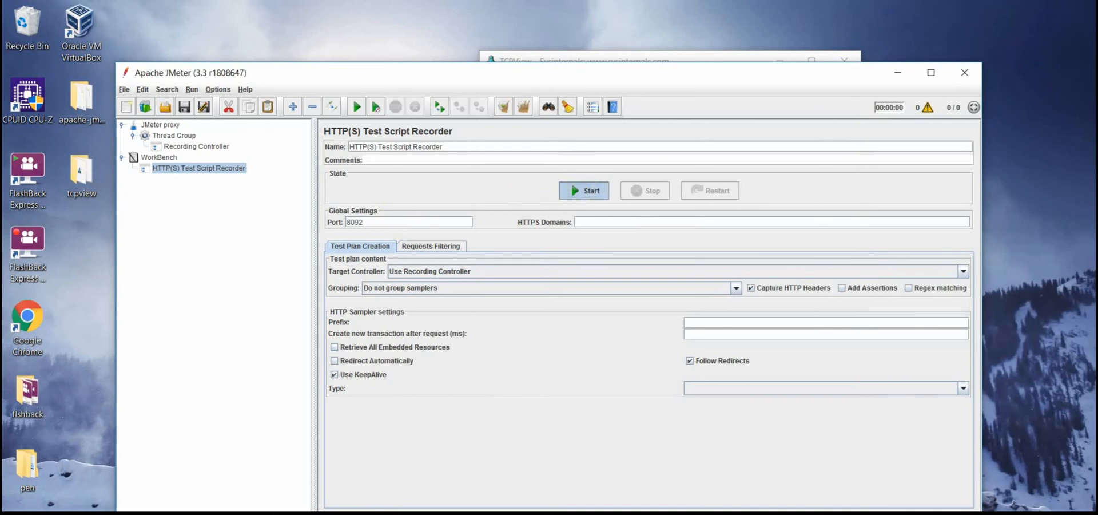
pyautogui.click(583, 190)
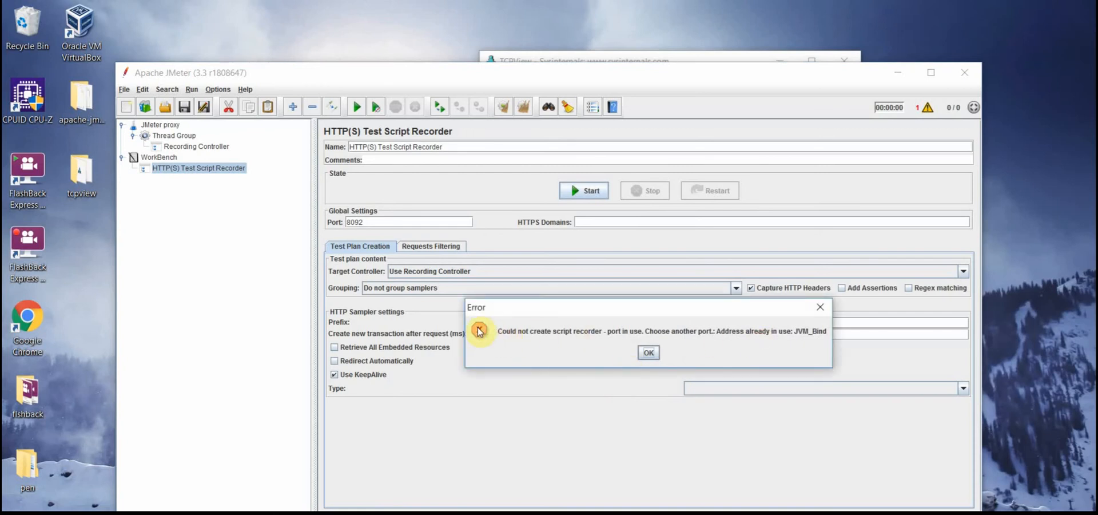
pyautogui.click(648, 353)
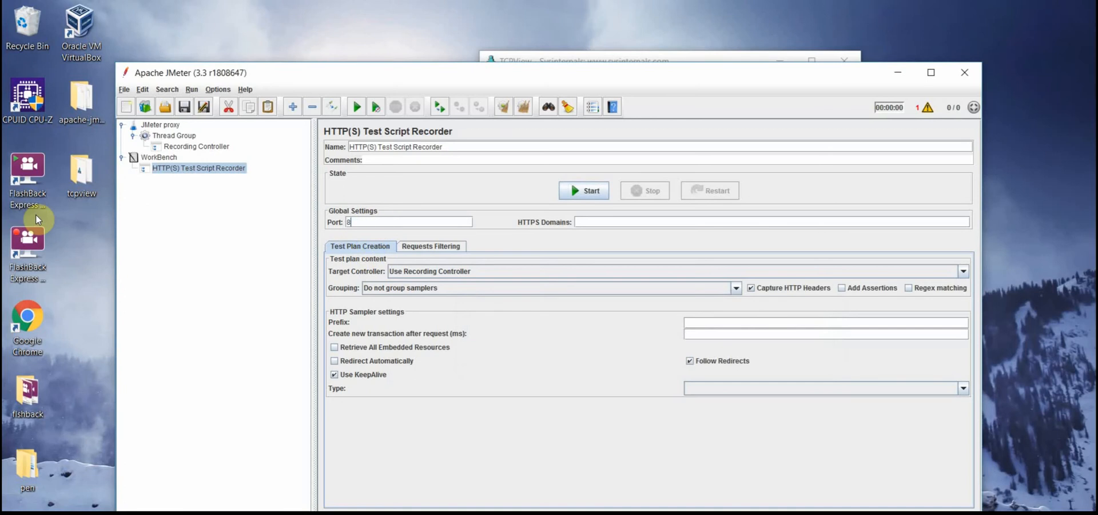
pyautogui.write('888')
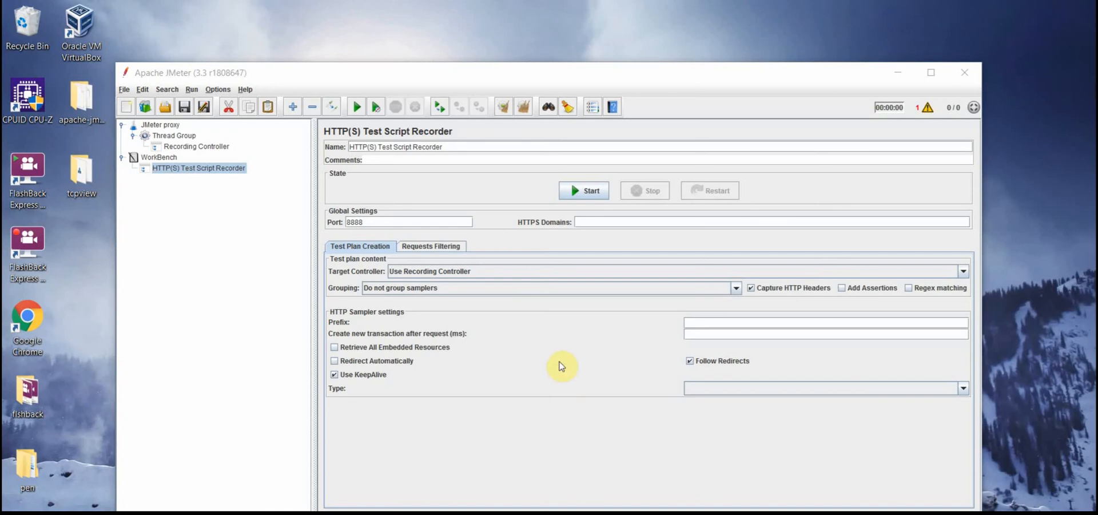
# Show the HTTP(S) Test Script Recorder's Requests Filtering settings
pyautogui.click(430, 246)
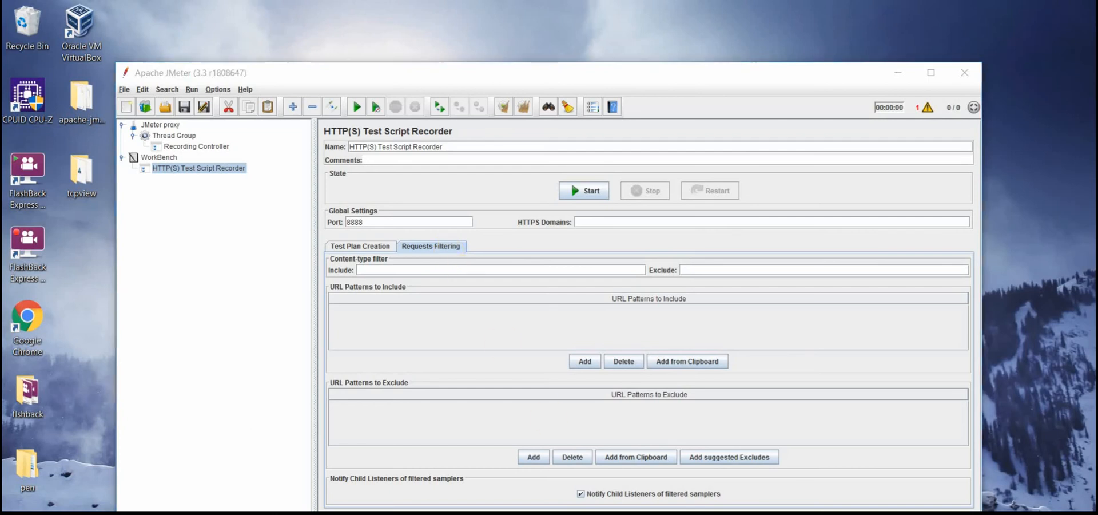
pyautogui.moveTo(557, 442)
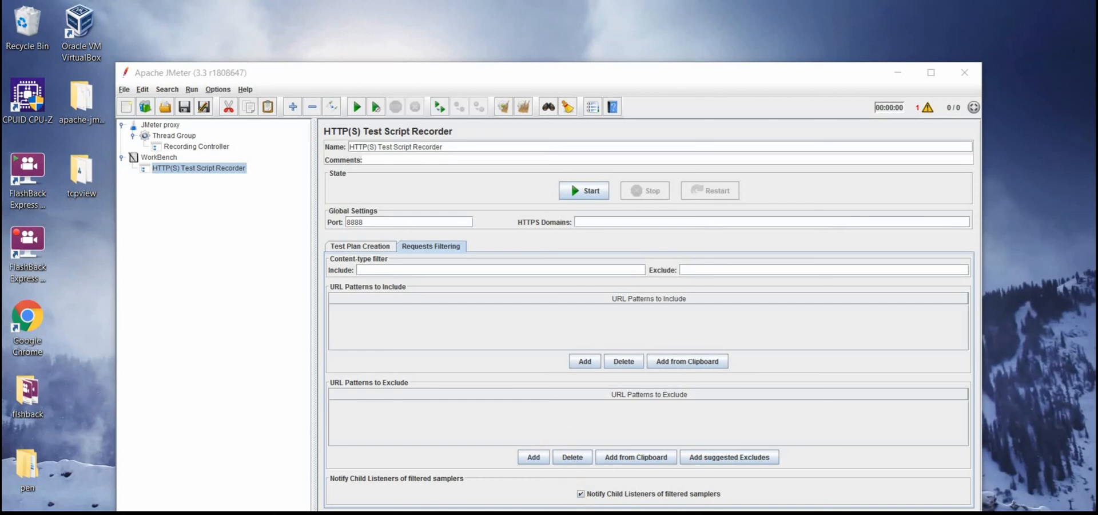
# Start the recorder on 8888, allowing Java through the firewall and accepting the root CA notice
pyautogui.click(583, 190)
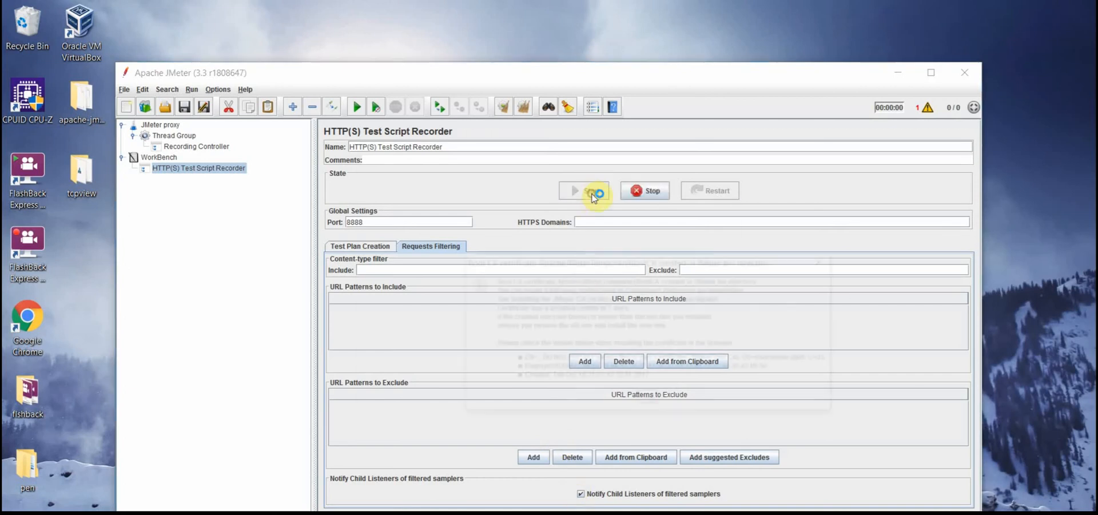
pyautogui.click(582, 190)
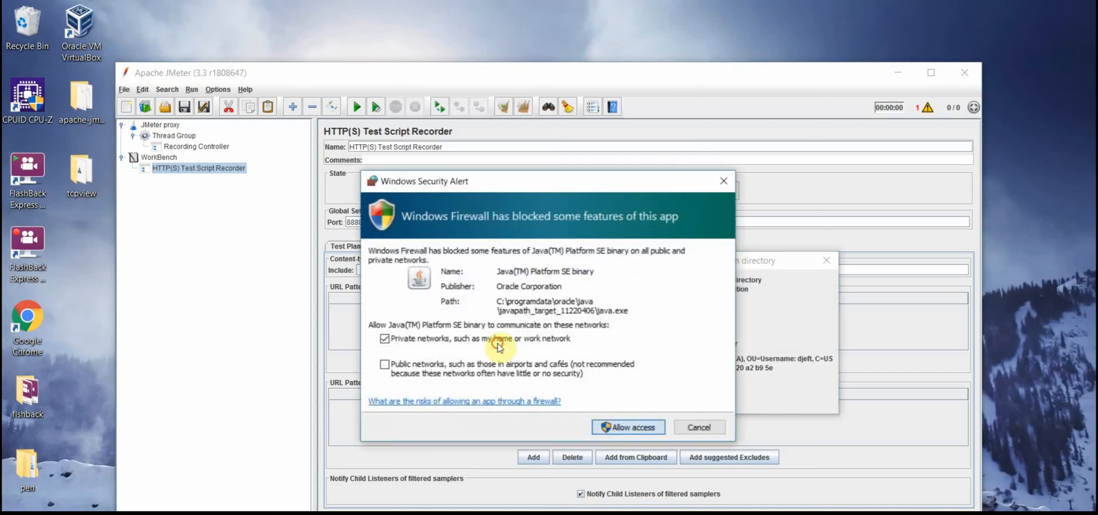
pyautogui.click(628, 427)
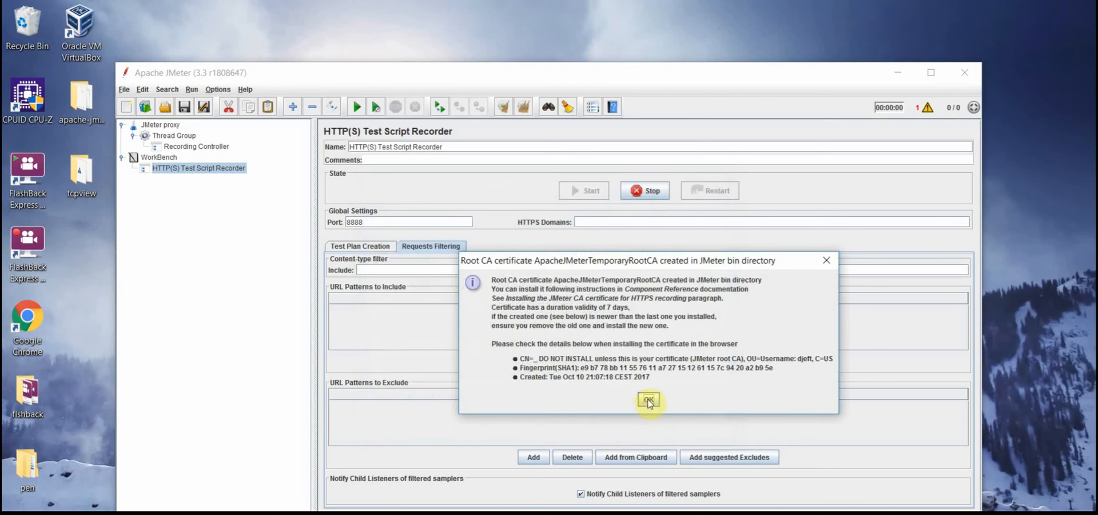
pyautogui.click(649, 402)
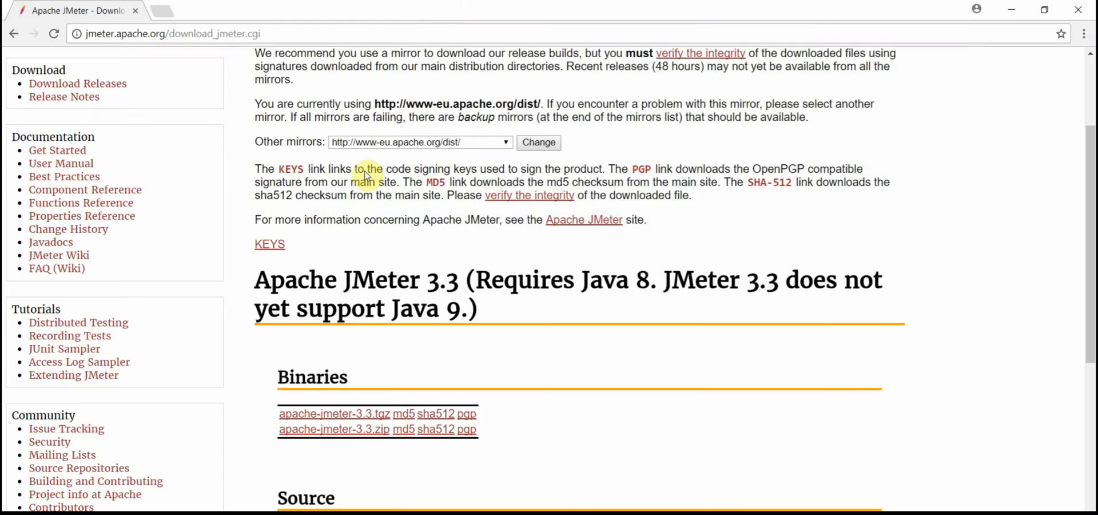
# Reach the LAN proxy settings from Chrome's settings page
pyautogui.click(172, 10)
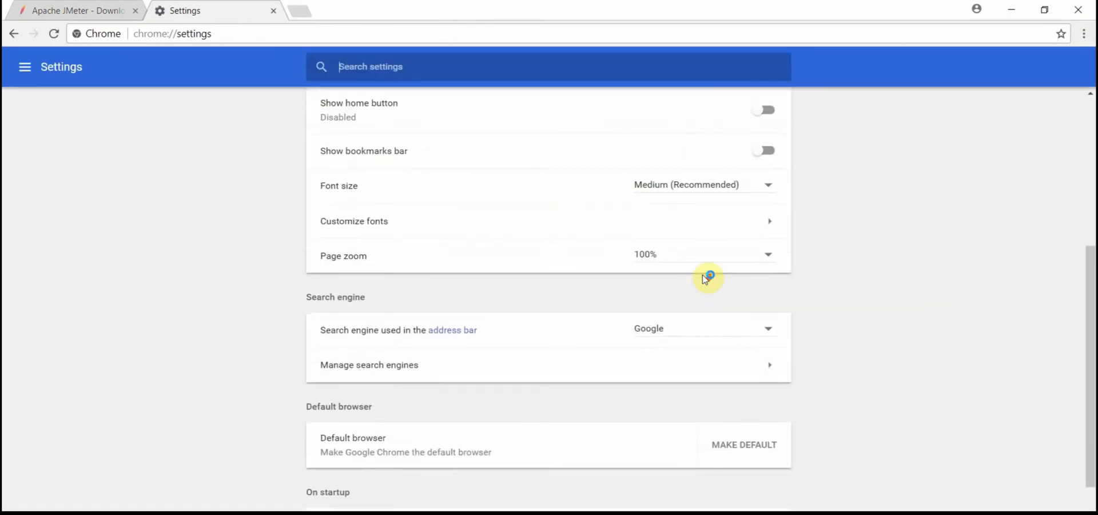
pyautogui.scroll(-3)
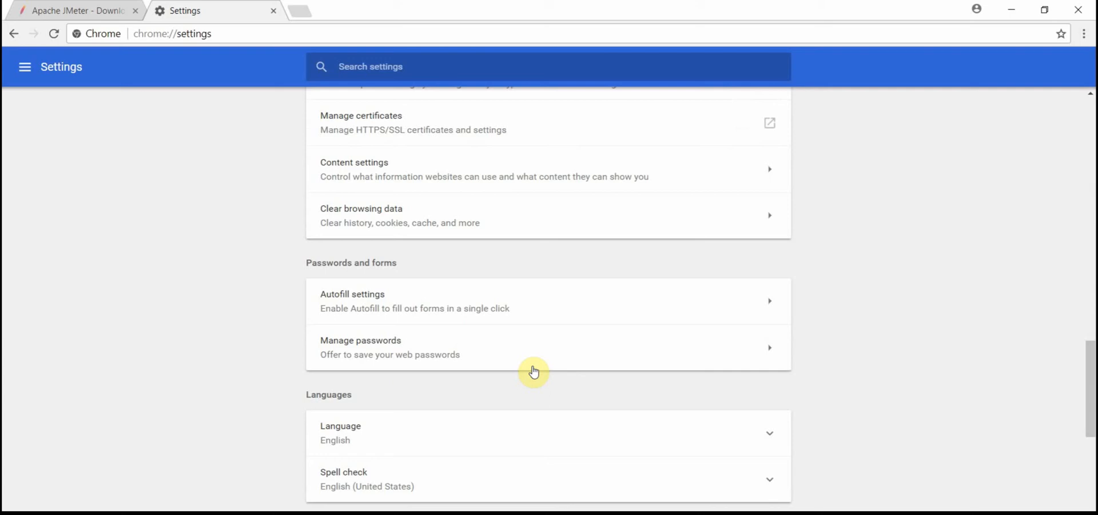
pyautogui.scroll(-3)
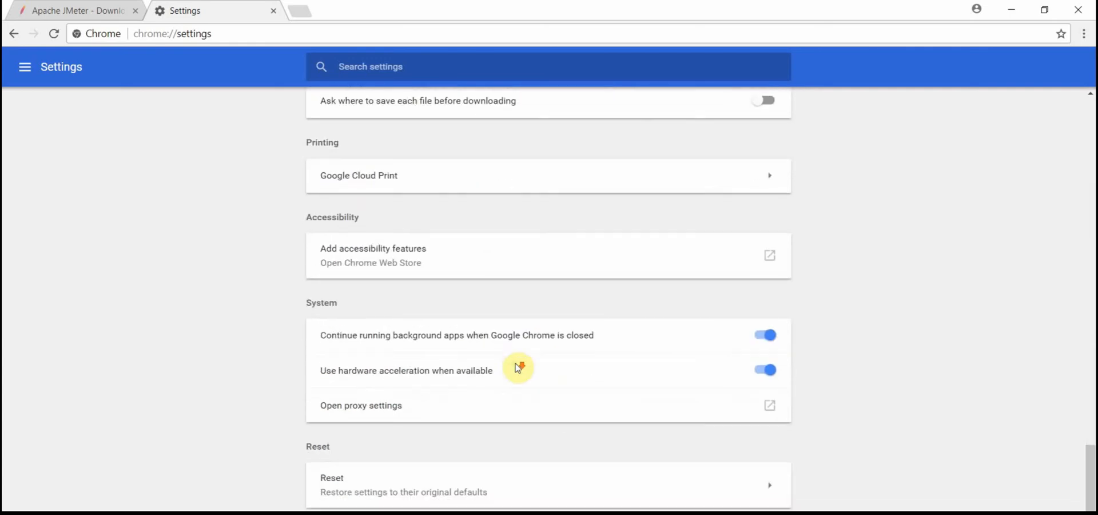
pyautogui.moveTo(444, 409)
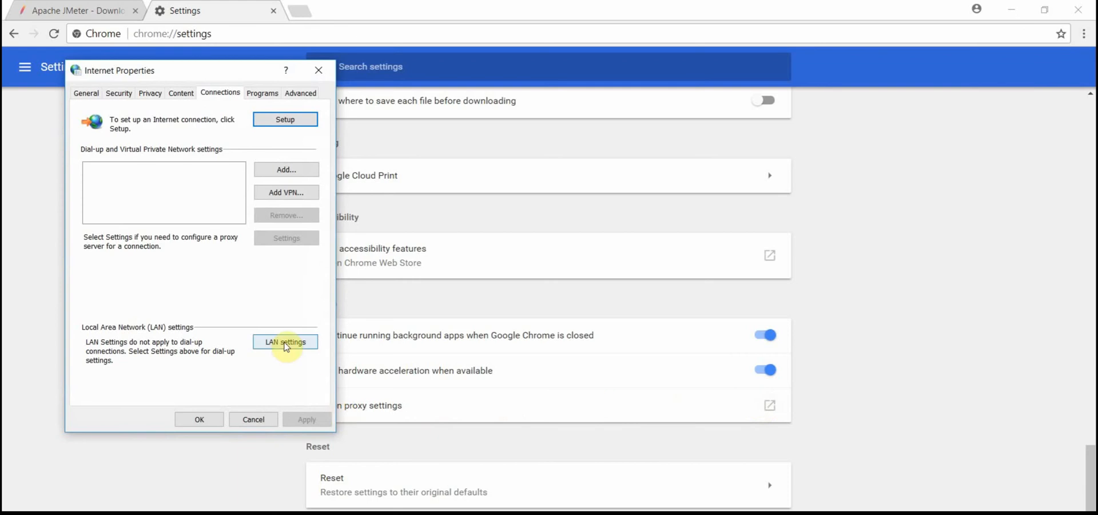
pyautogui.click(286, 341)
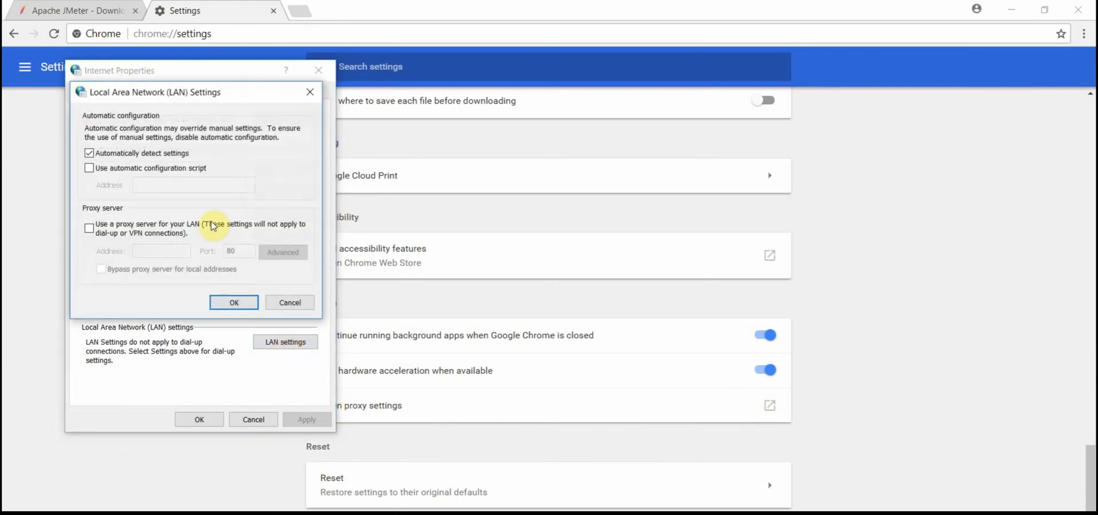
# Enable a LAN proxy server with address localhost and the recorder port
pyautogui.click(88, 228)
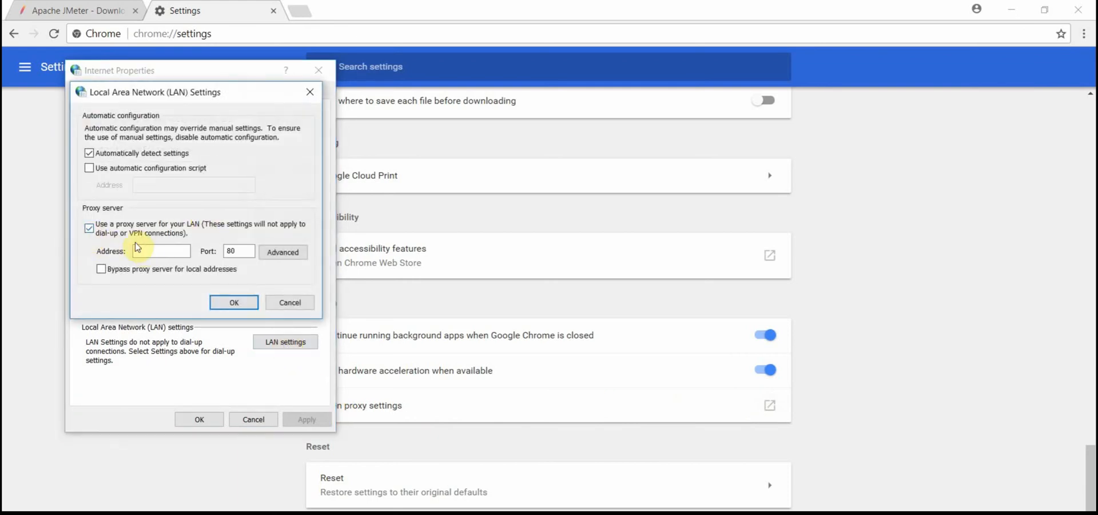
pyautogui.click(162, 252)
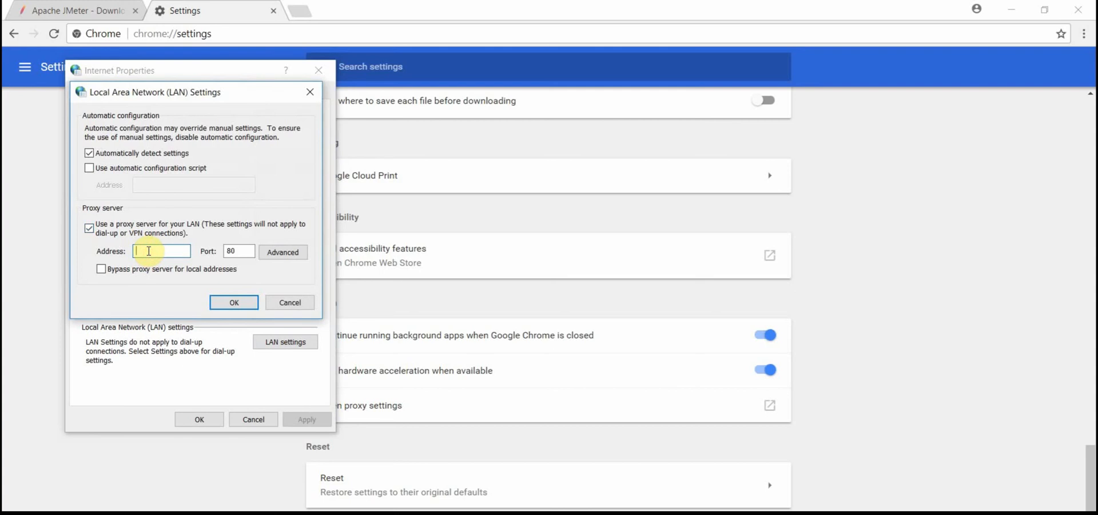
pyautogui.write('lod')
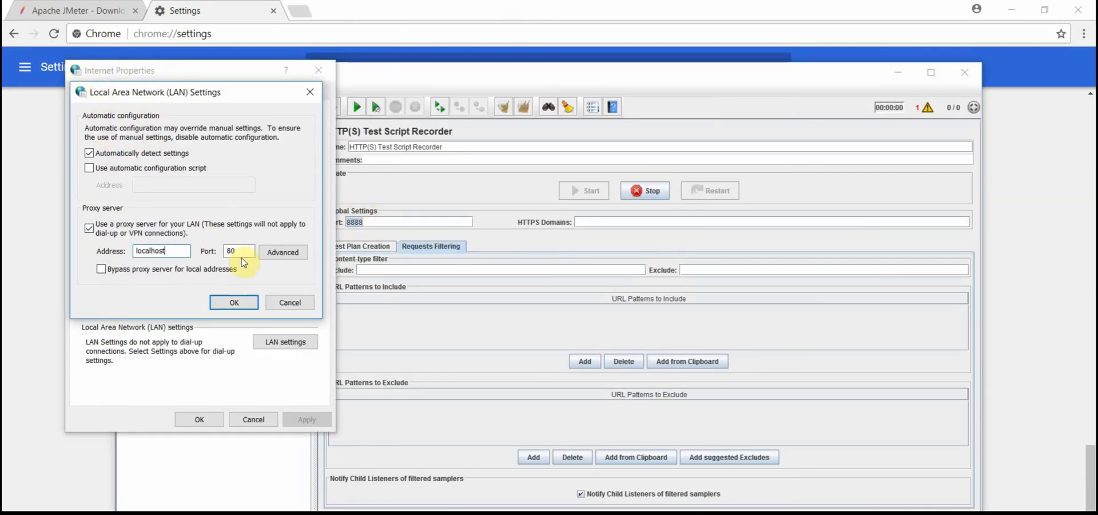
pyautogui.write('8')
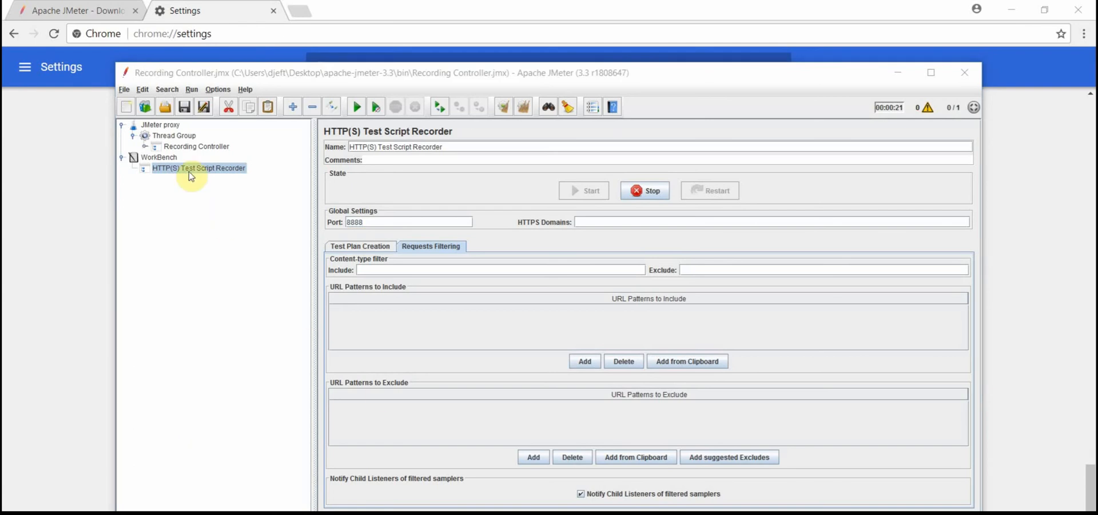
# Turn off the Thread Group scheduler and add a View Results Tree listener under it
pyautogui.click(174, 135)
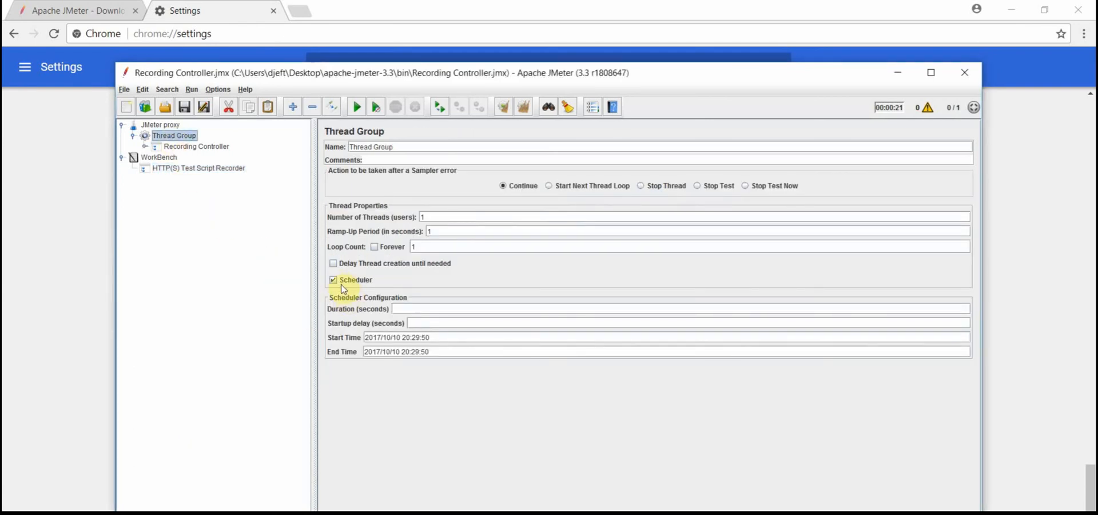
pyautogui.click(333, 279)
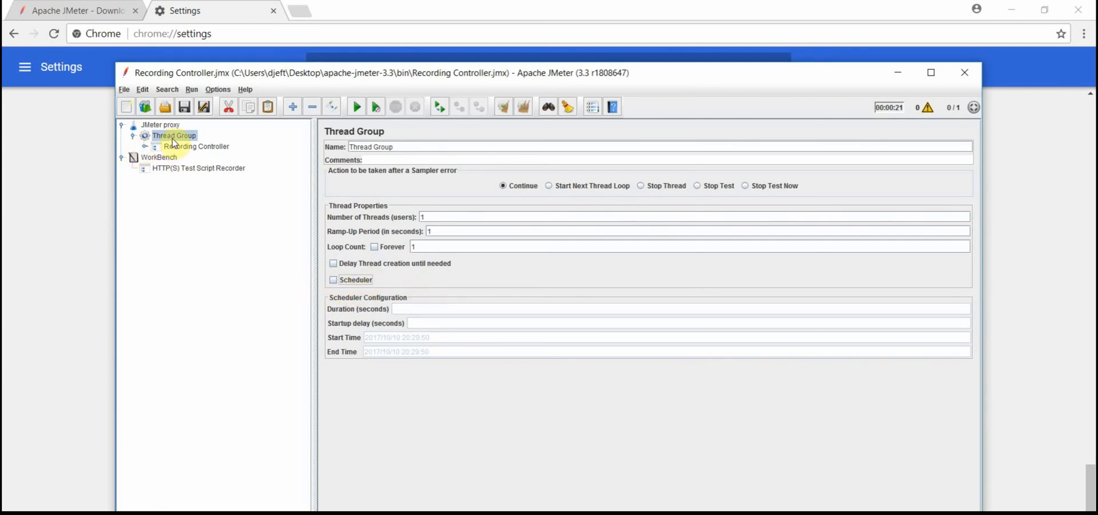
pyautogui.rightClick(174, 135)
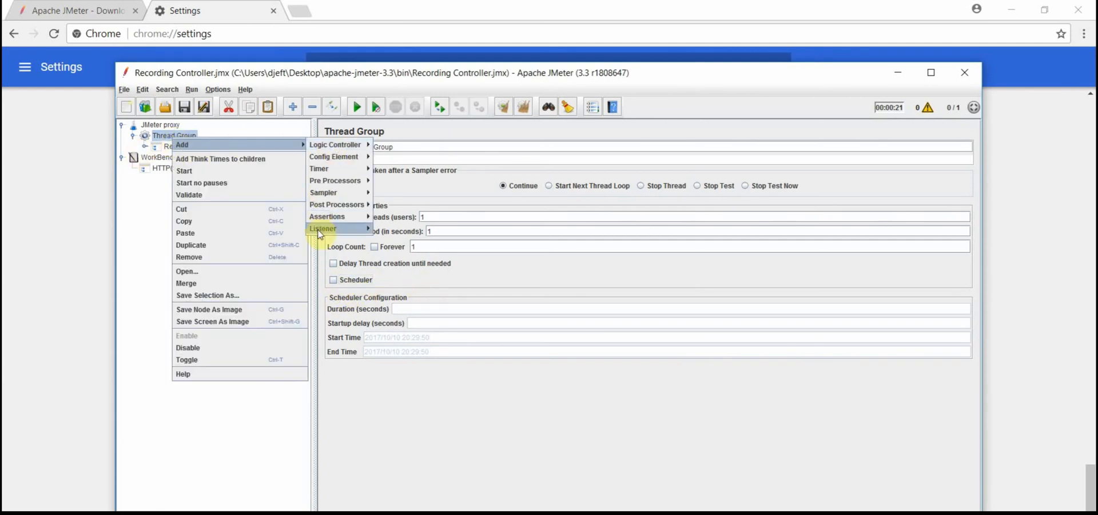
pyautogui.click(323, 228)
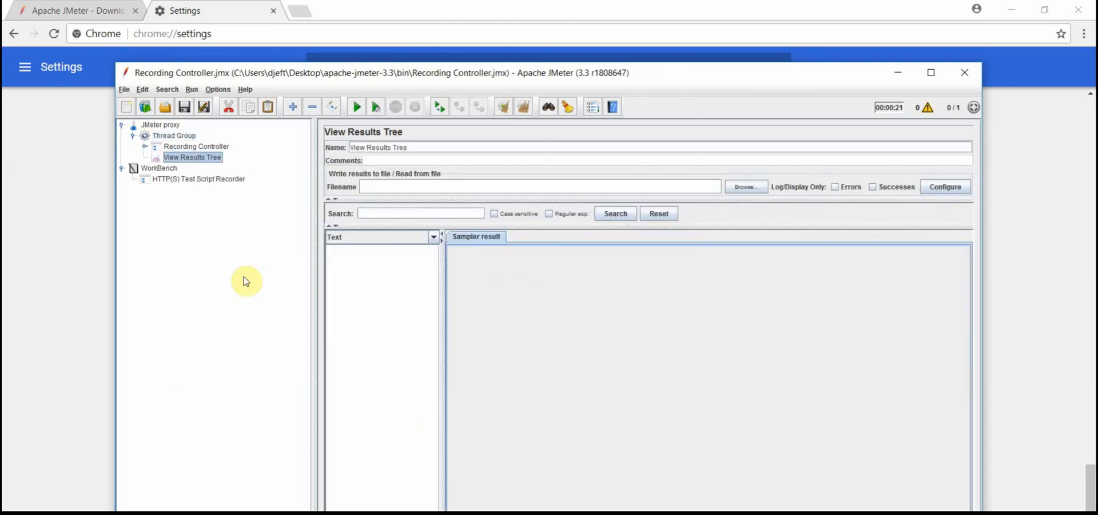
# Add a second View Results Tree listener under the WorkBench
pyautogui.rightClick(152, 168)
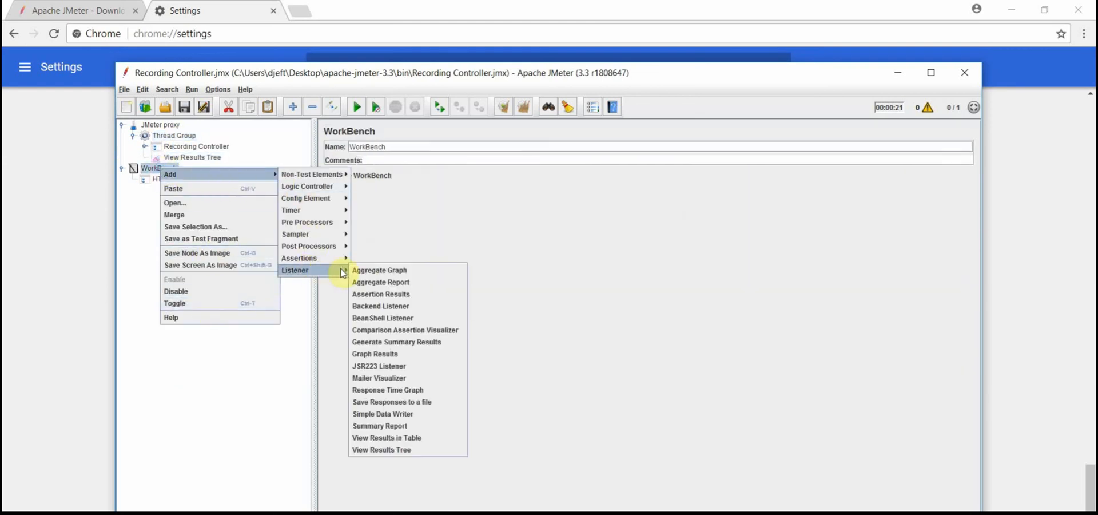
pyautogui.click(381, 450)
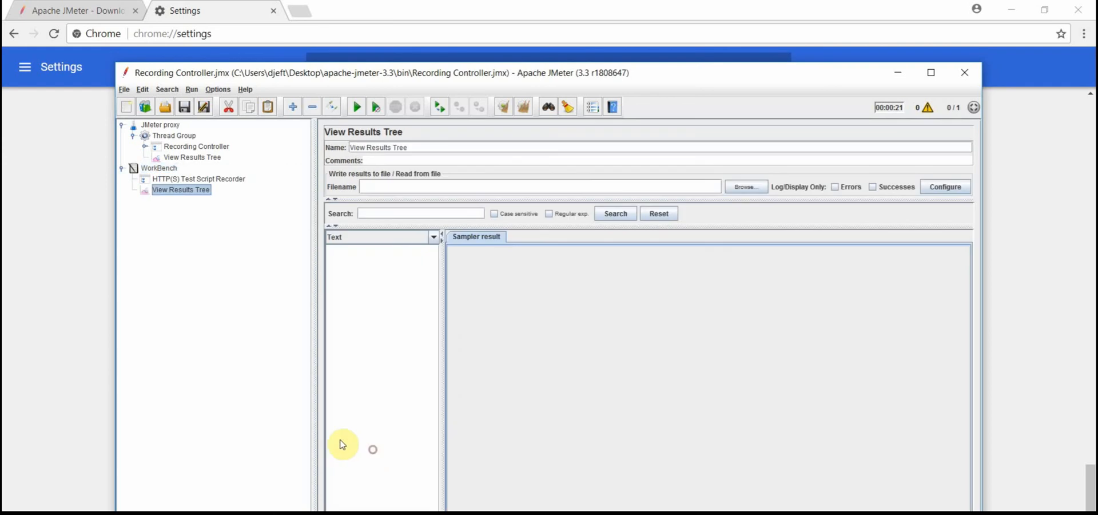
pyautogui.click(196, 147)
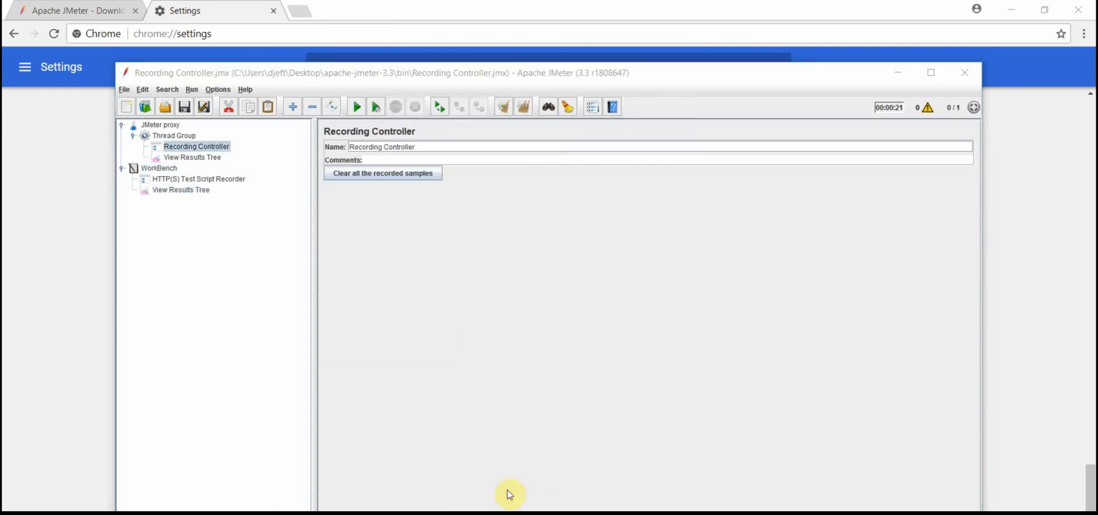
# Reload the download page so /download_jmeter.cgi and /images/favicon.png appear under Recording Controller
pyautogui.click(69, 11)
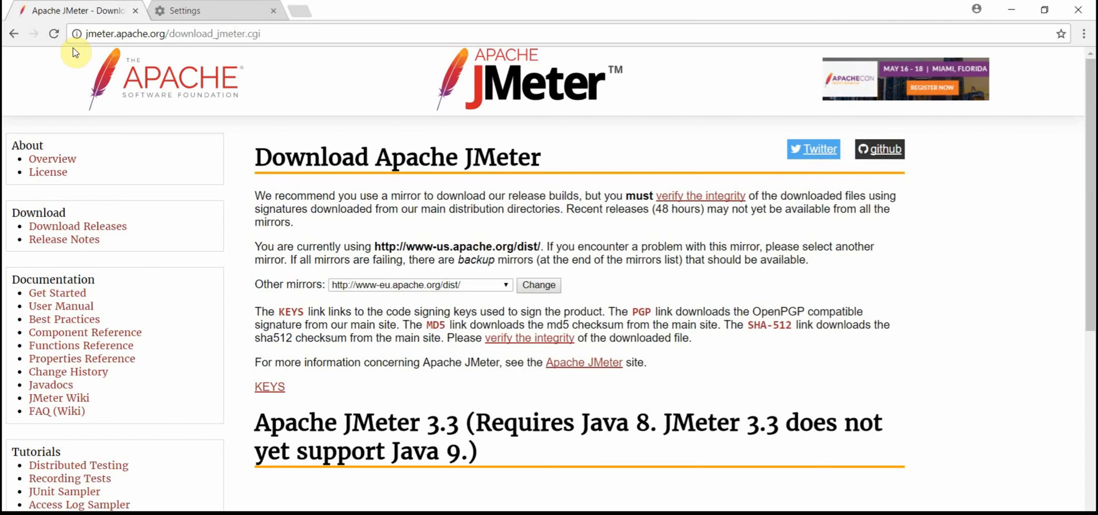
pyautogui.moveTo(52, 34)
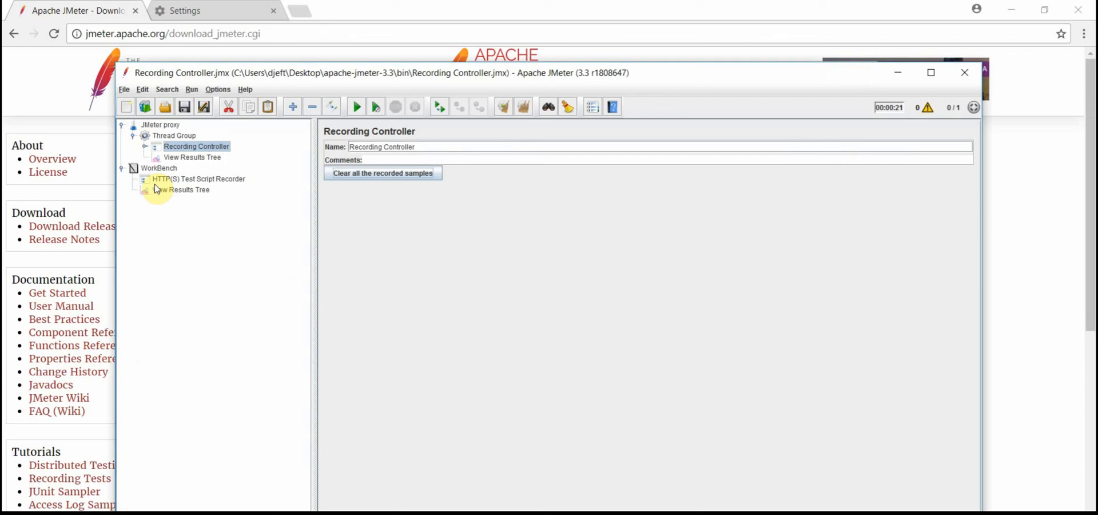
pyautogui.click(148, 146)
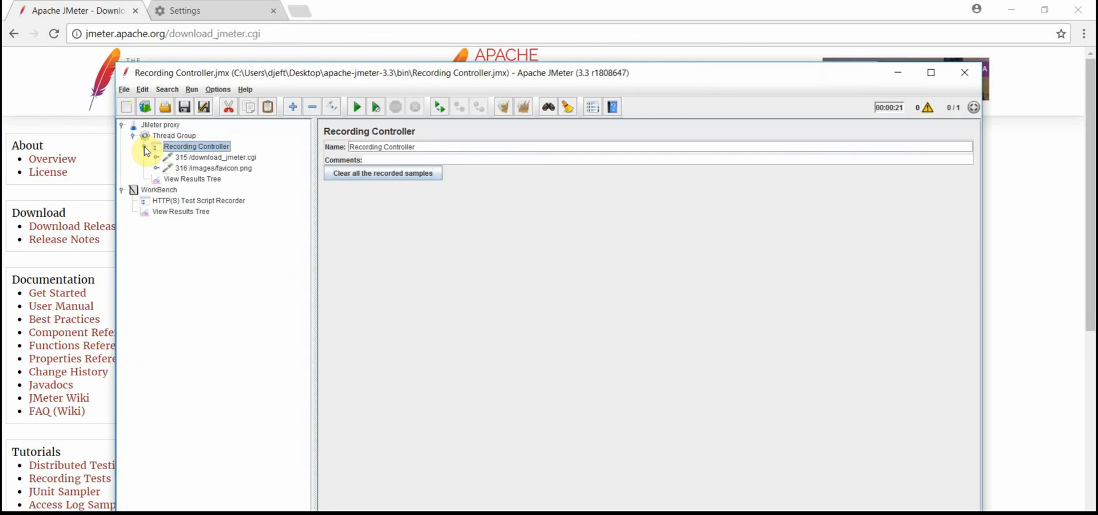
pyautogui.click(197, 146)
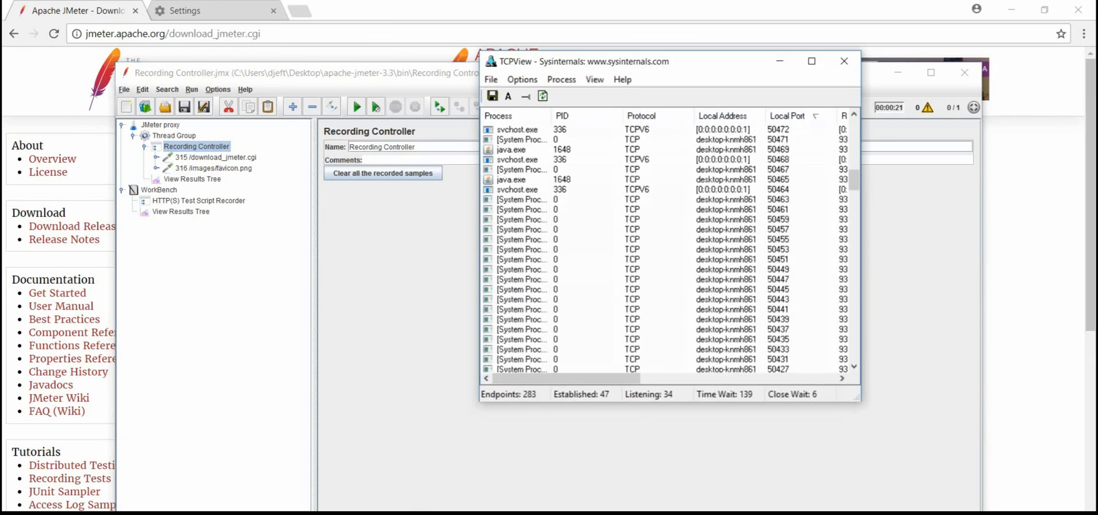
pyautogui.click(844, 60)
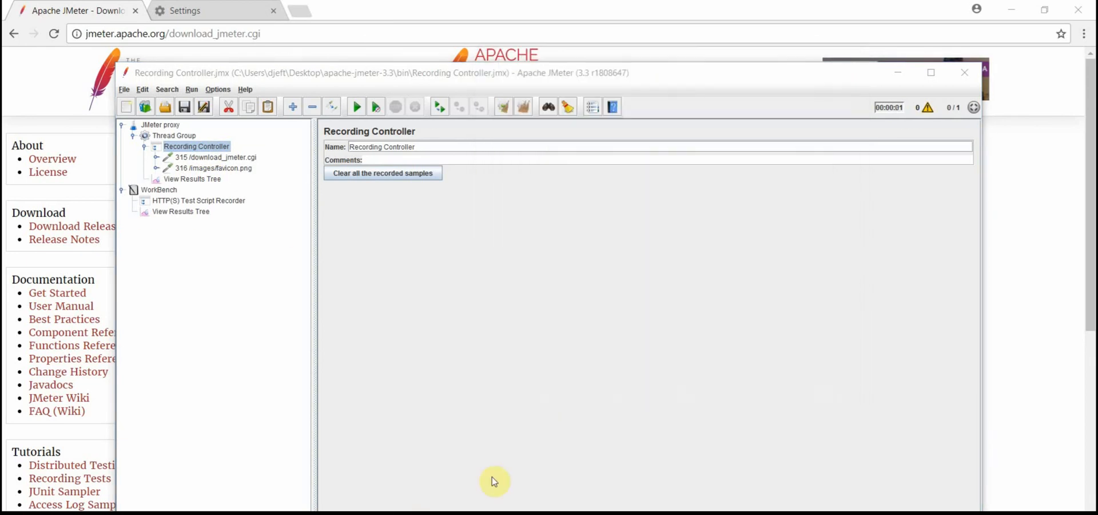
# Run the test from the Thread Group and show its results in View Results Tree
pyautogui.click(170, 135)
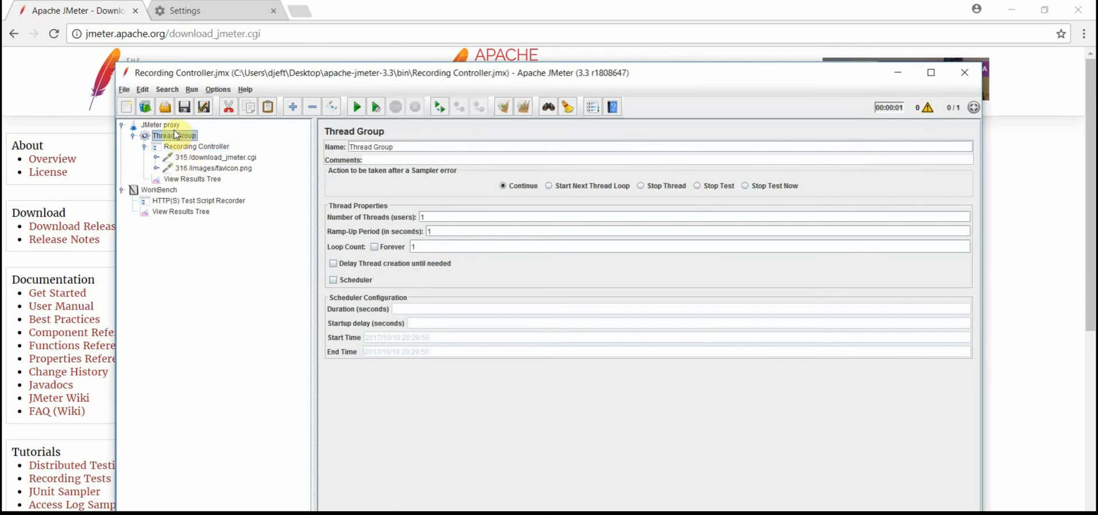
pyautogui.click(356, 107)
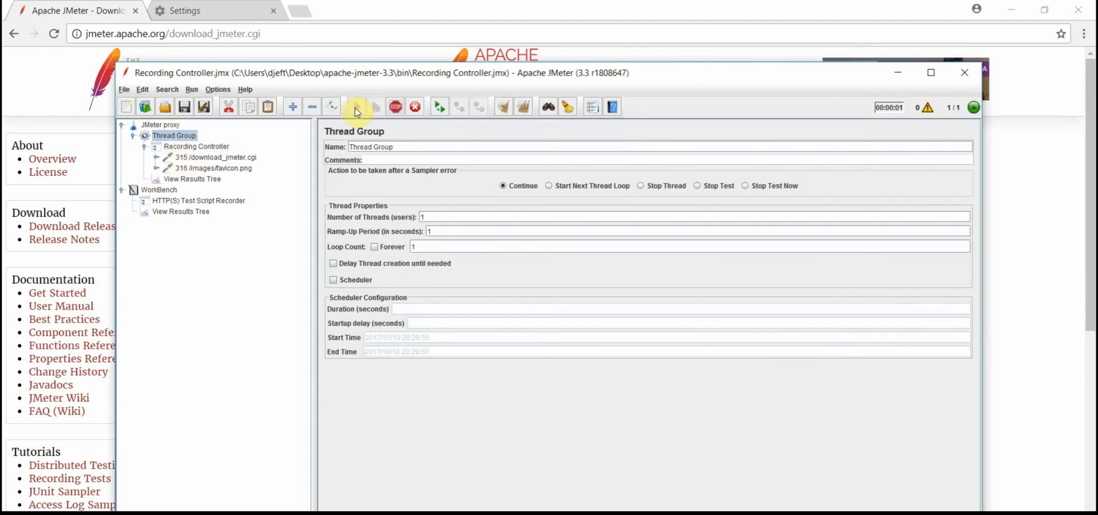
pyautogui.click(193, 179)
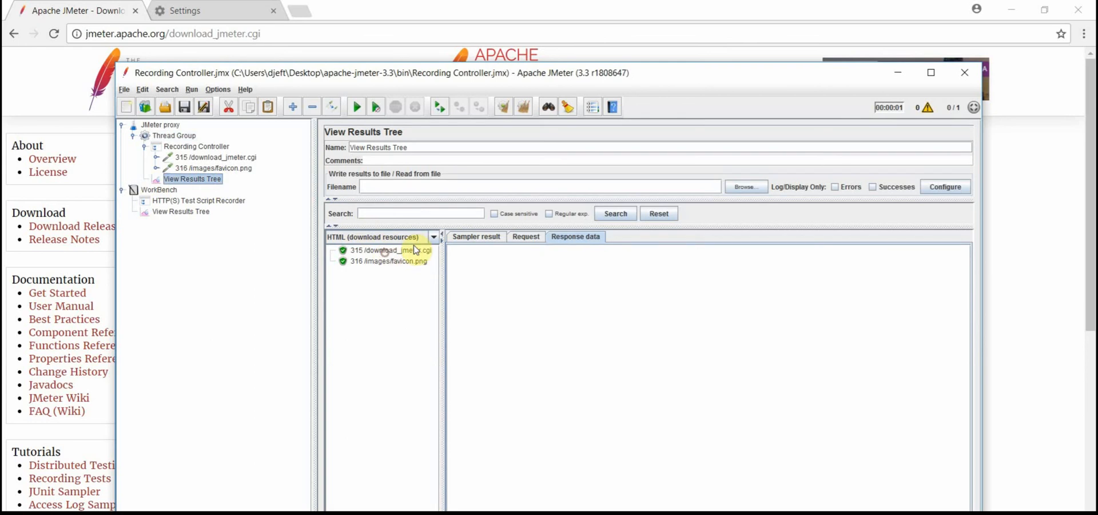
pyautogui.moveTo(421, 249)
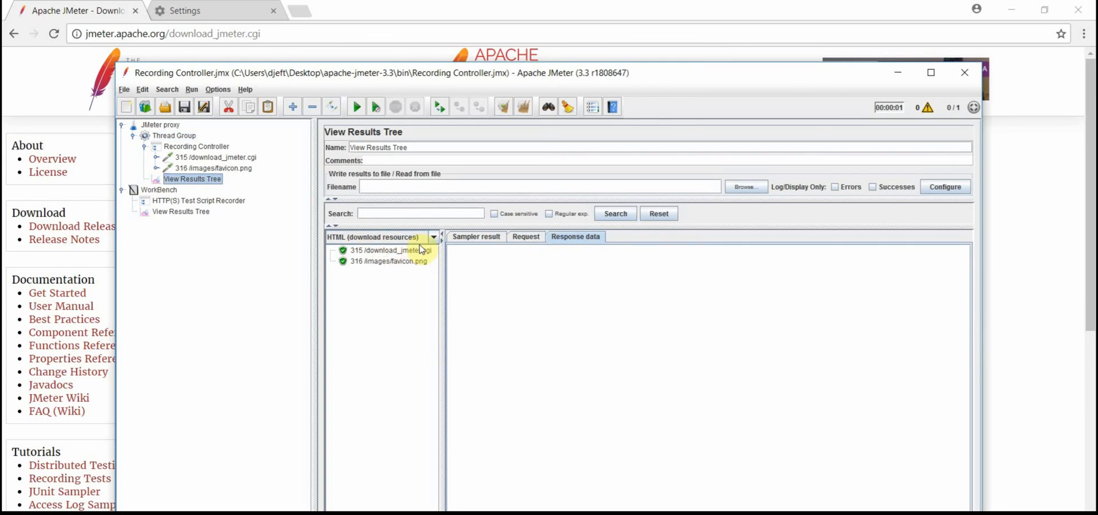
# Inspect the download page's rendered HTML response and the favicon image response
pyautogui.click(391, 249)
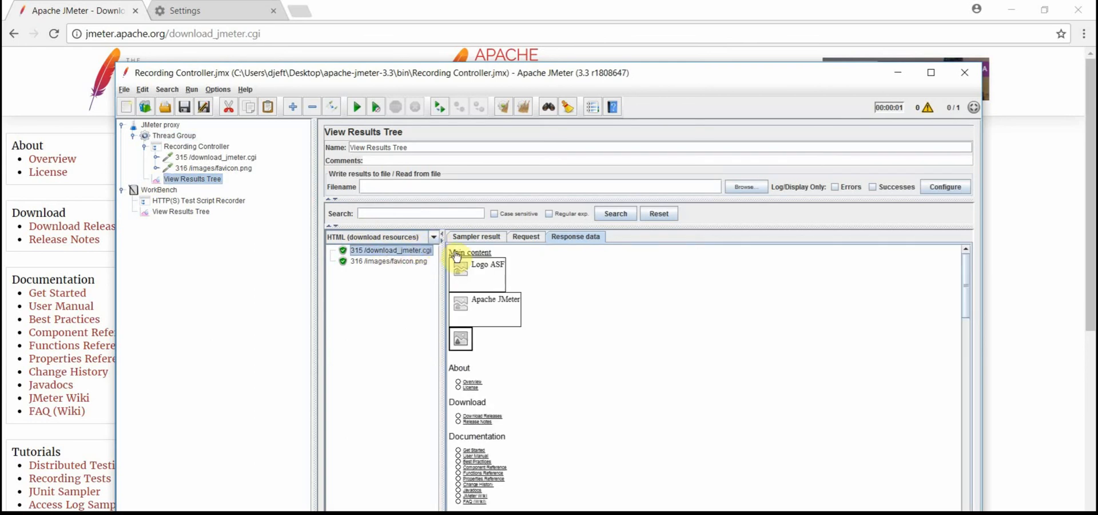
pyautogui.scroll(-3)
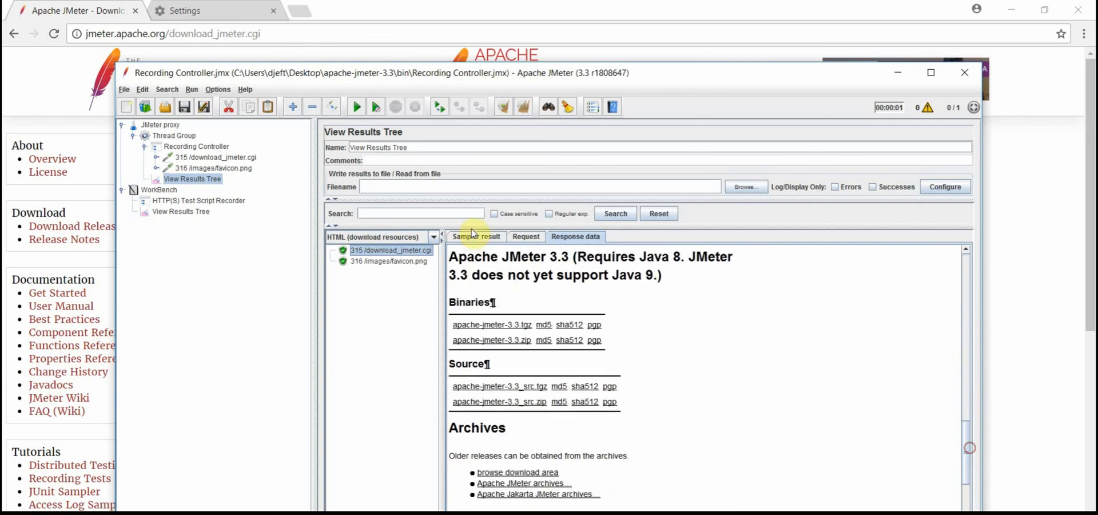
pyautogui.click(434, 237)
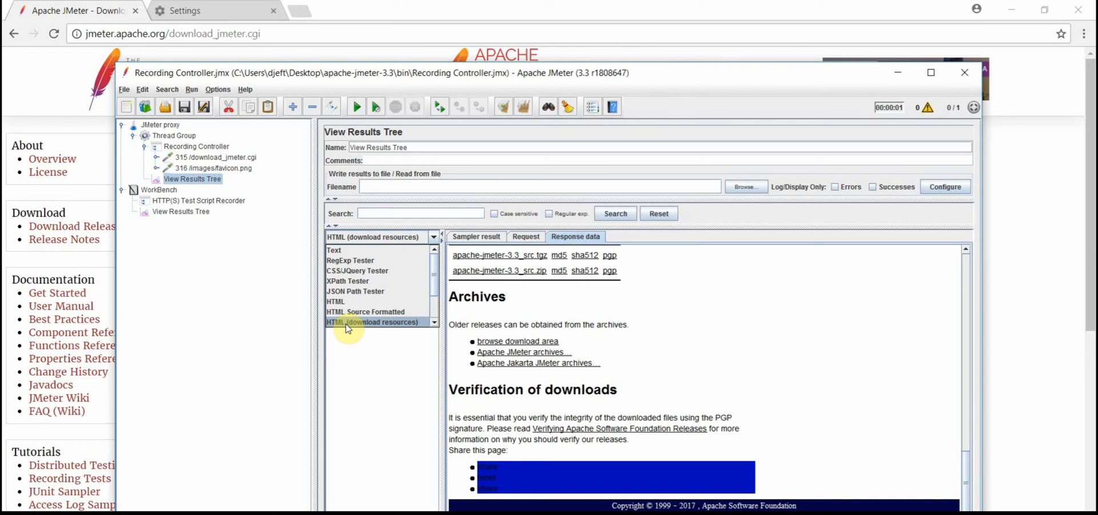
pyautogui.moveTo(404, 327)
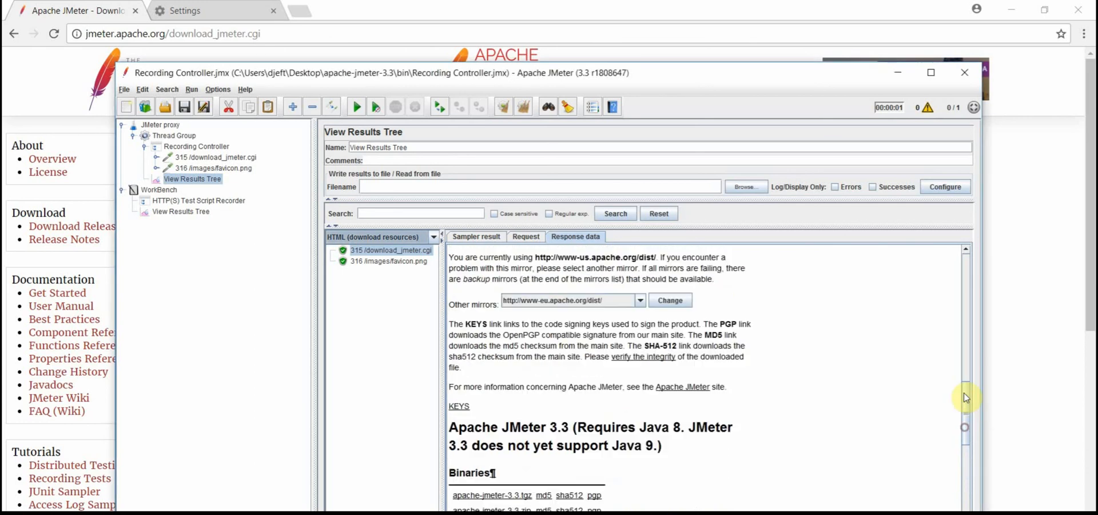
pyautogui.click(390, 261)
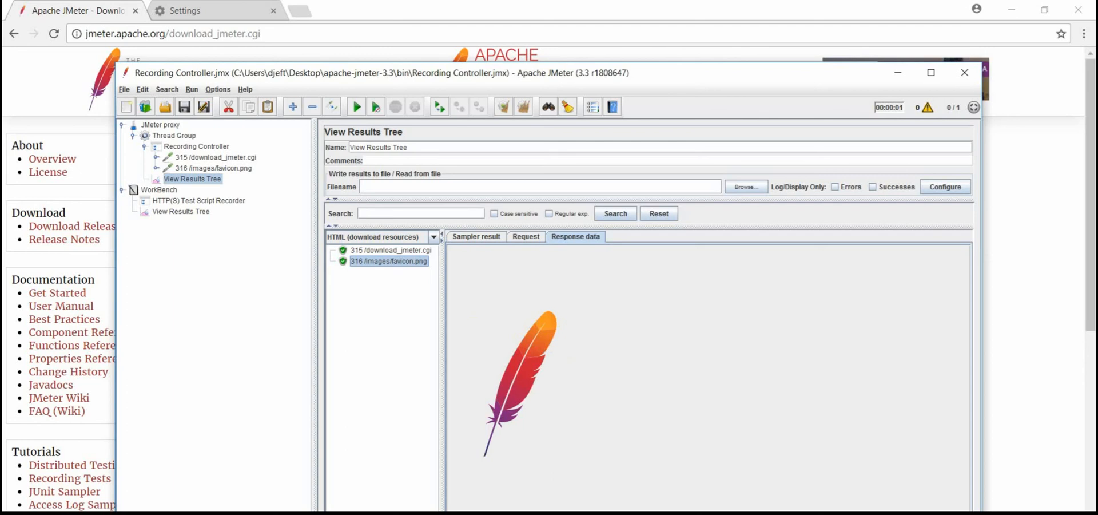
pyautogui.moveTo(367, 182)
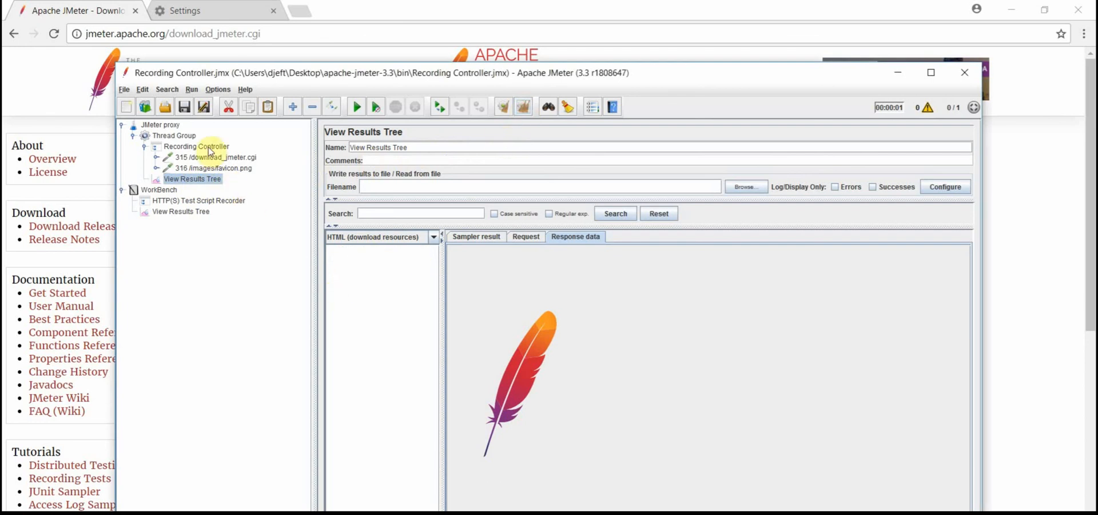
# Clear the two recorded samples from the Recording Controller
pyautogui.click(196, 147)
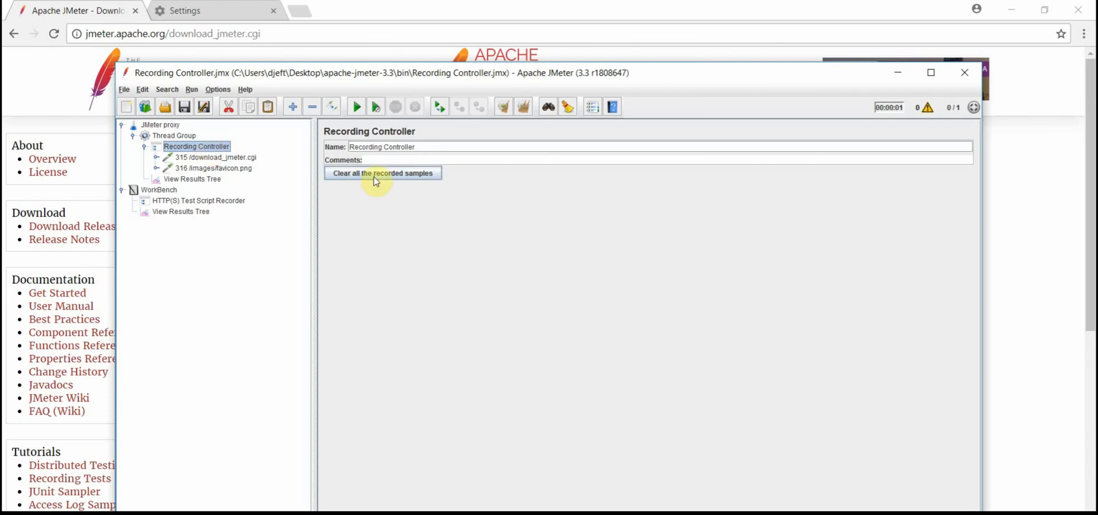
pyautogui.click(382, 174)
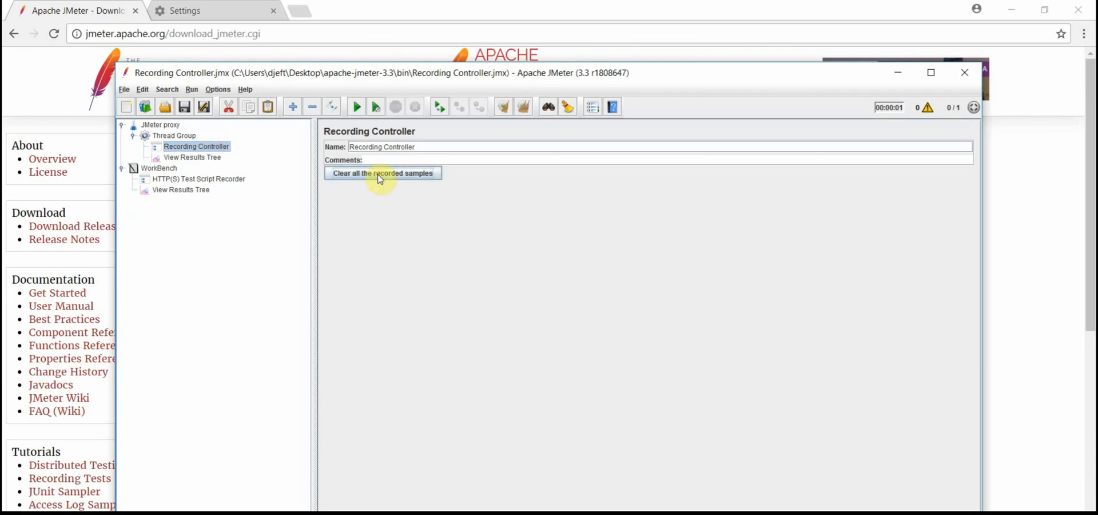